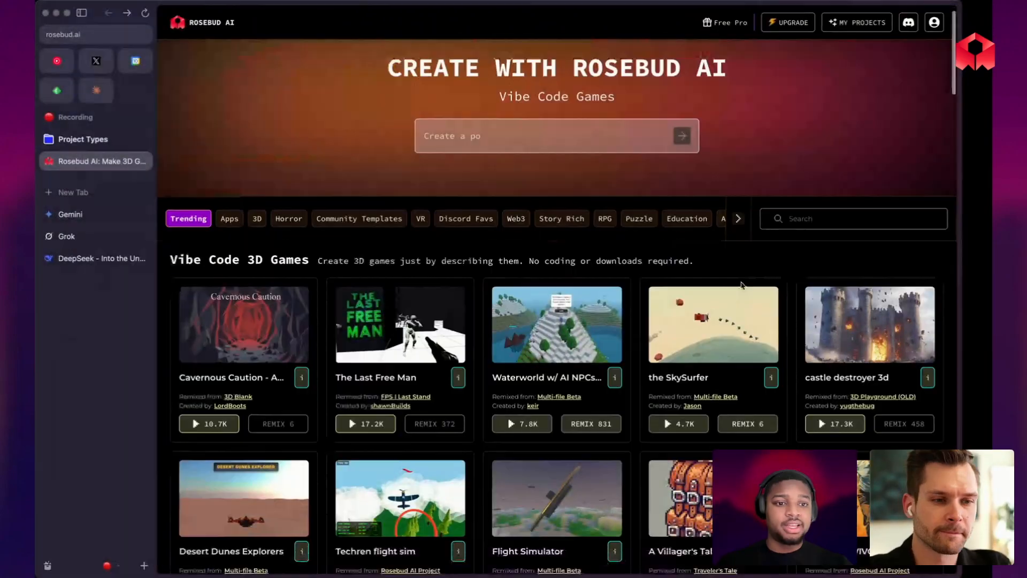
Browse the 3D games gallery and open the App Template project.
{"action": "scroll", "scroll_direction": "down", "scroll_amount": 3}
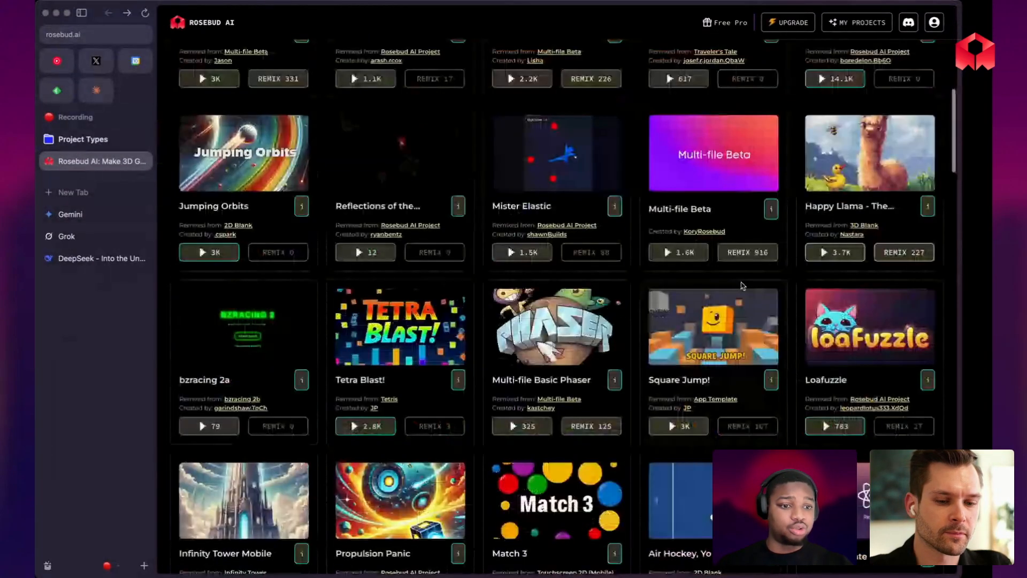
{"action": "scroll", "scroll_direction": "up", "scroll_amount": 3}
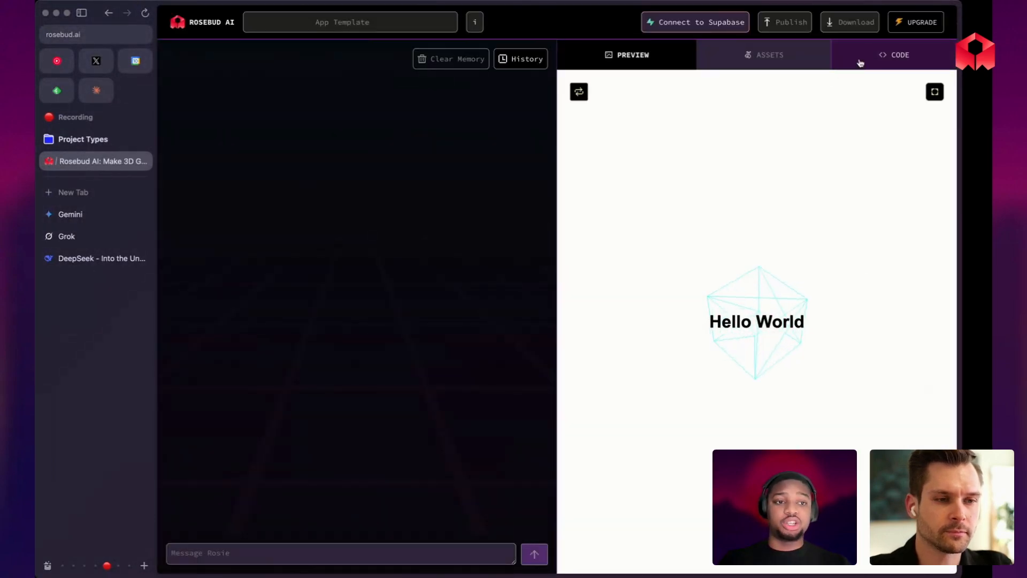
Show the template's code and select all of main.js to copy.
{"action": "left_click", "coordinate": [899, 55]}
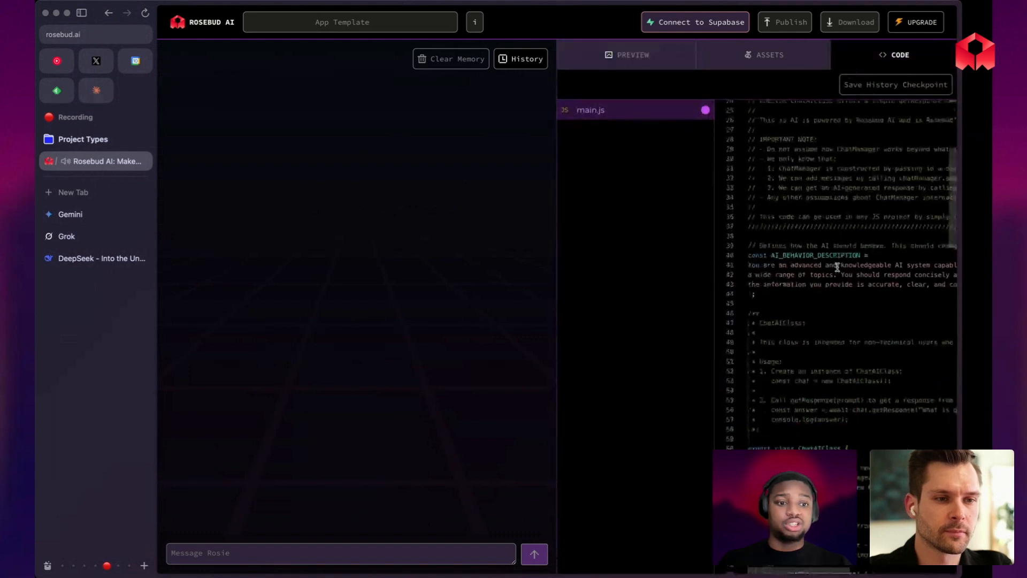
{"action": "scroll", "scroll_direction": "down", "scroll_amount": 3}
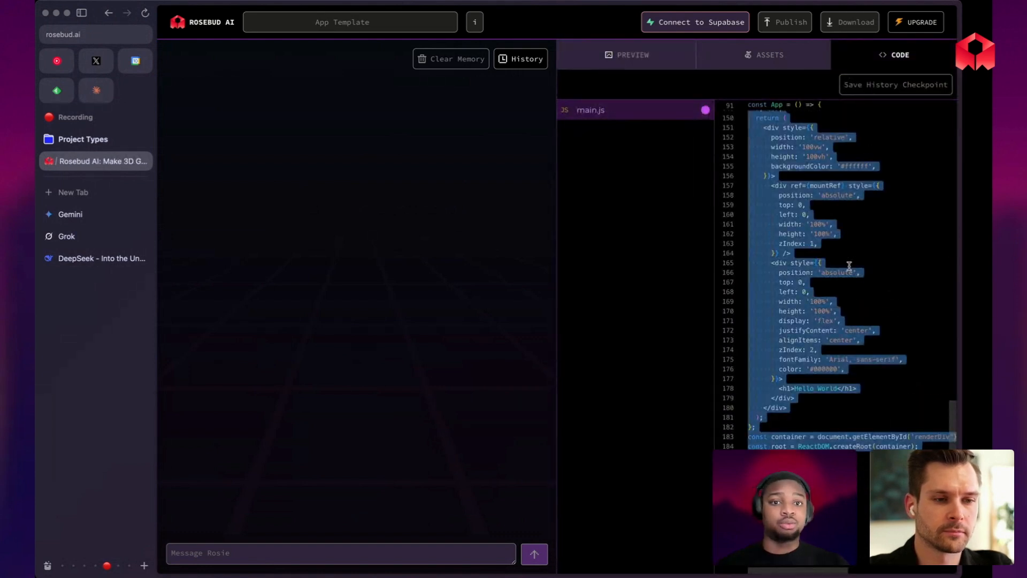
{"action": "left_click", "coordinate": [65, 236]}
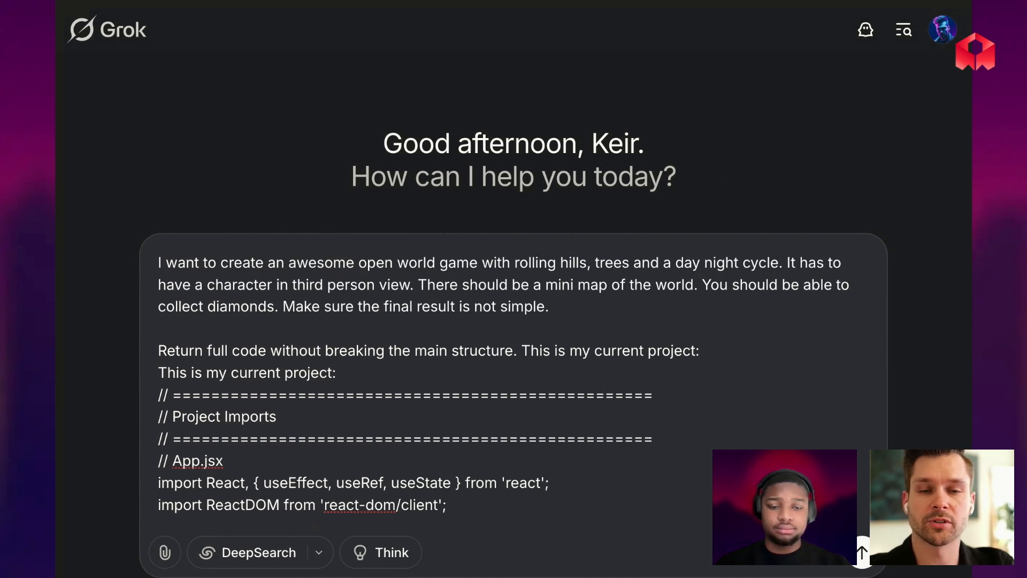
Send Grok the diamond-collecting game prompt with the template code, then scroll to its code.
{"action": "left_click", "coordinate": [159, 262]}
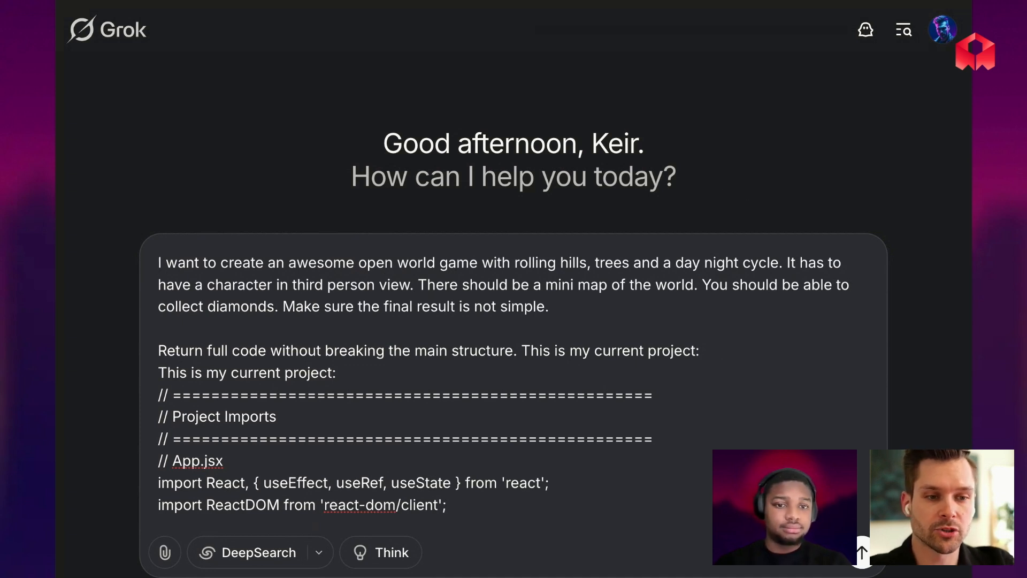
{"action": "mouse_move", "coordinate": [594, 337]}
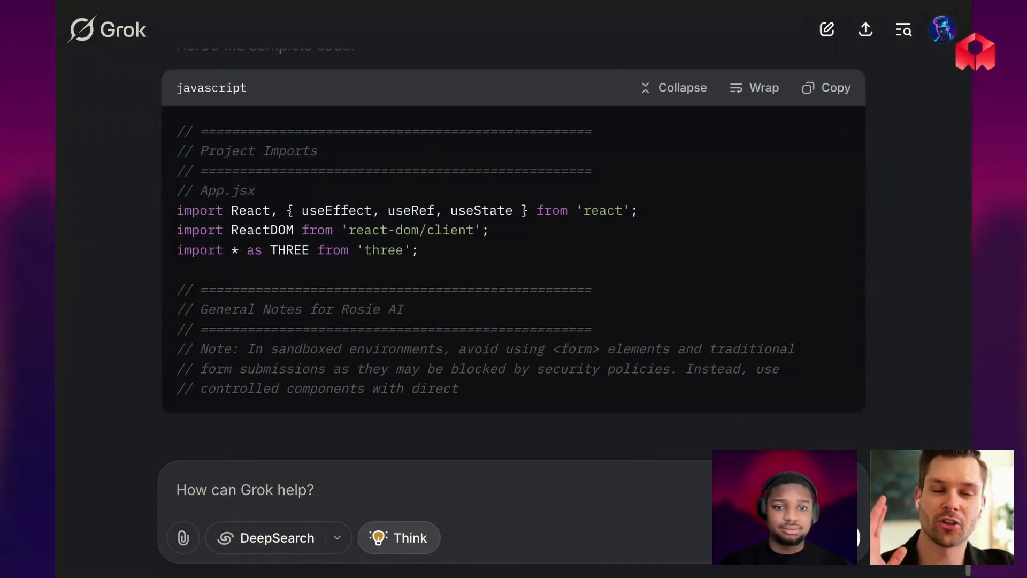
{"action": "scroll", "scroll_direction": "down", "scroll_amount": 3}
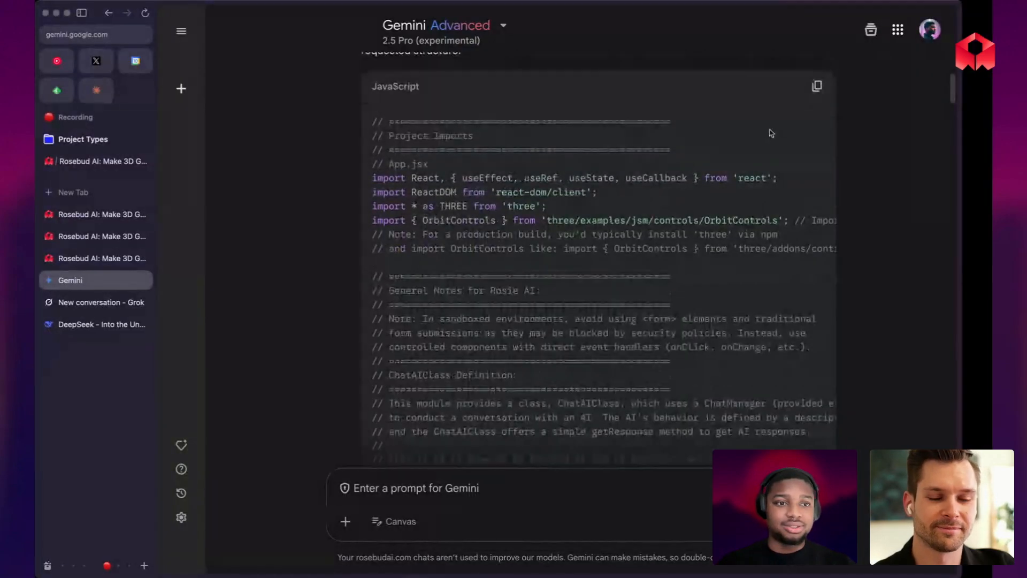
Preview Gemini's Diamond Hunter game, then switch to the Grok project.
{"action": "left_click", "coordinate": [102, 213]}
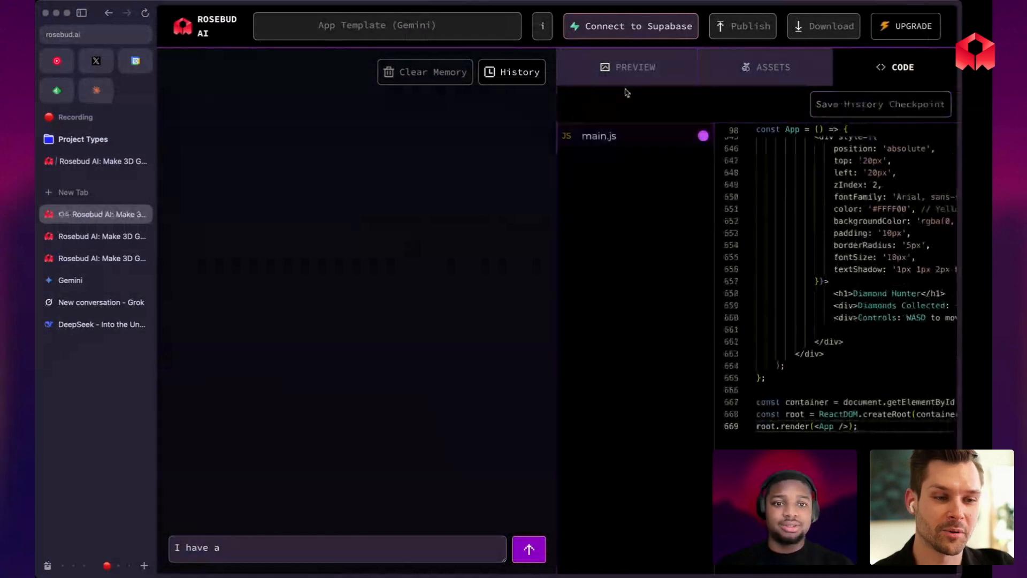
{"action": "left_click", "coordinate": [635, 67]}
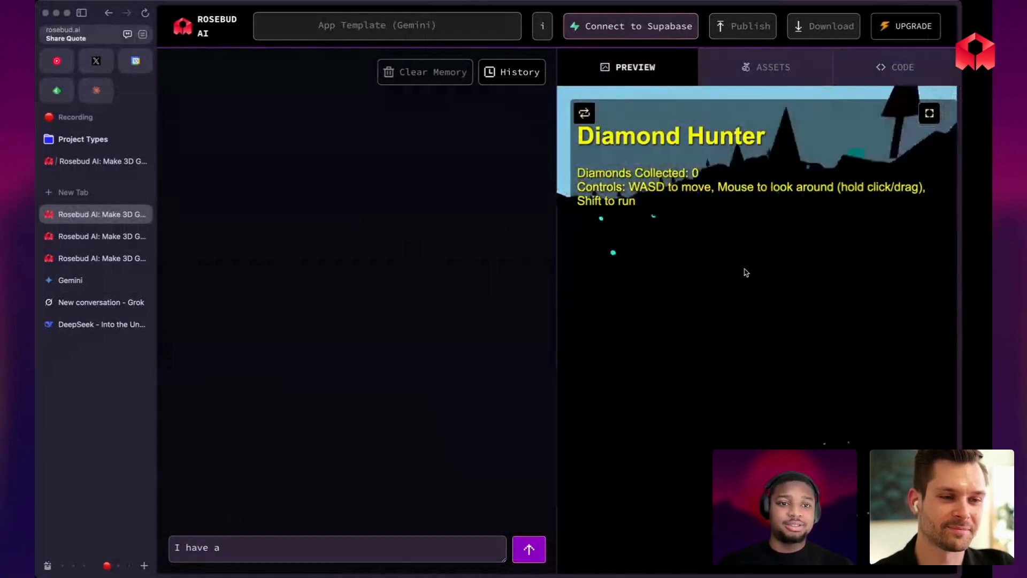
{"action": "left_click", "coordinate": [928, 113]}
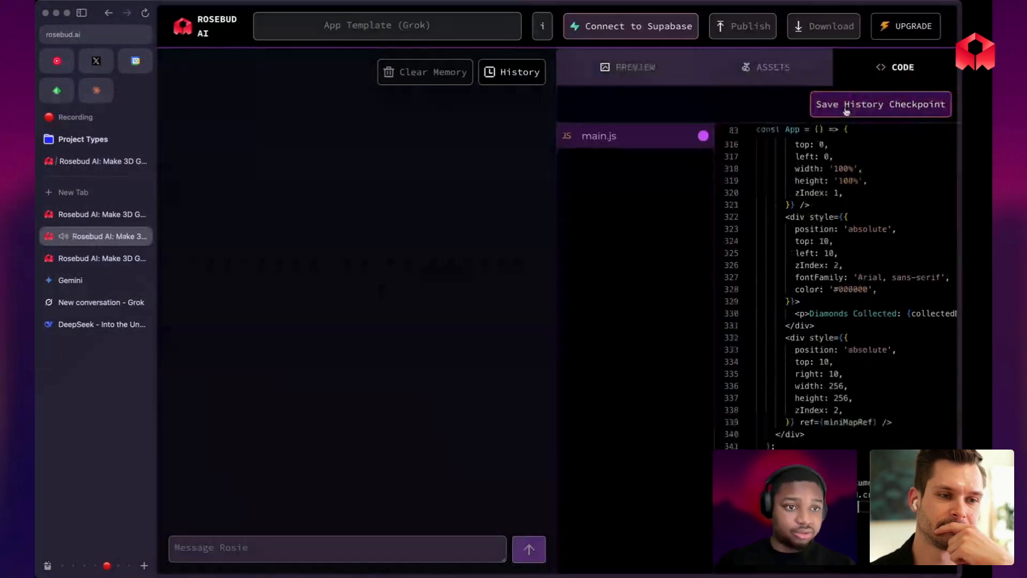
Apply Rosebud's noise-module fix to the Grok game, play it fullscreen, then switch to DeepSeek.
{"action": "left_click", "coordinate": [634, 67]}
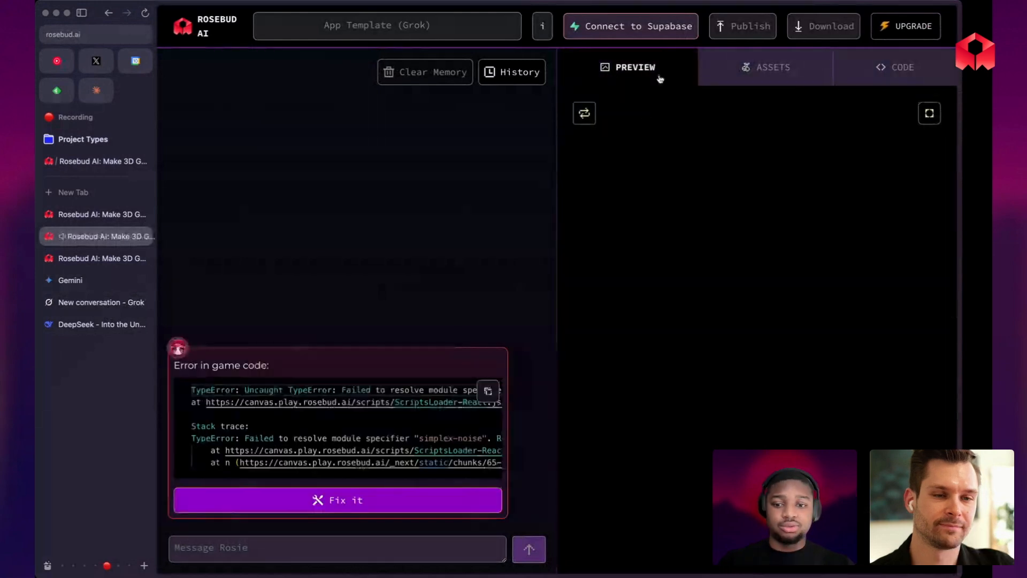
{"action": "left_click", "coordinate": [901, 67]}
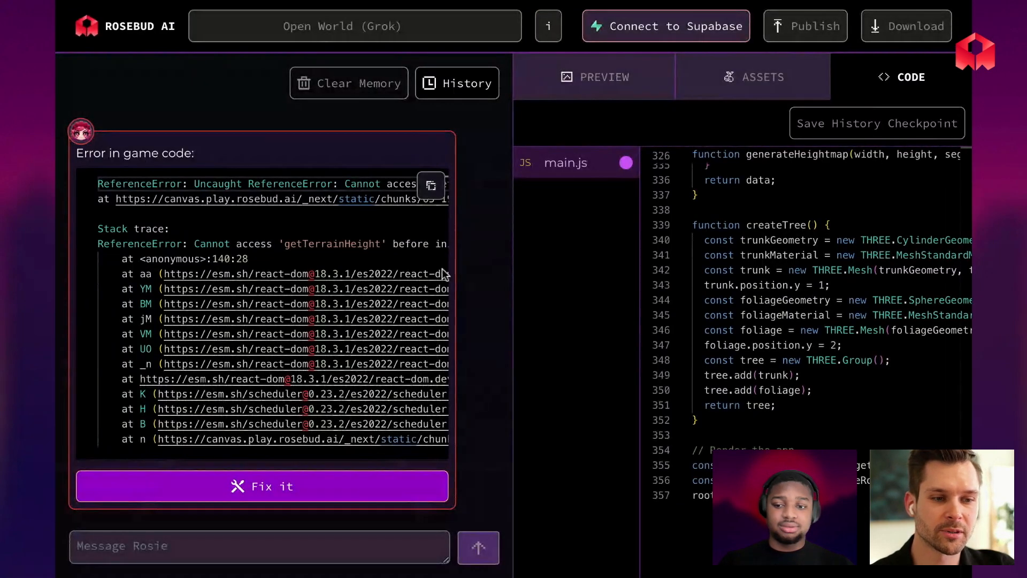
{"action": "mouse_move", "coordinate": [642, 430]}
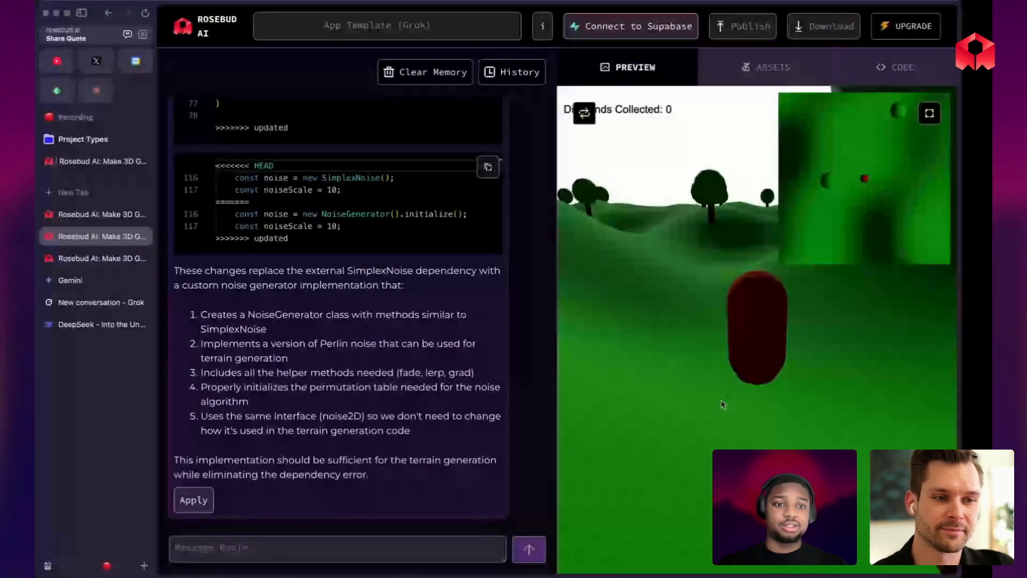
{"action": "left_click", "coordinate": [928, 113]}
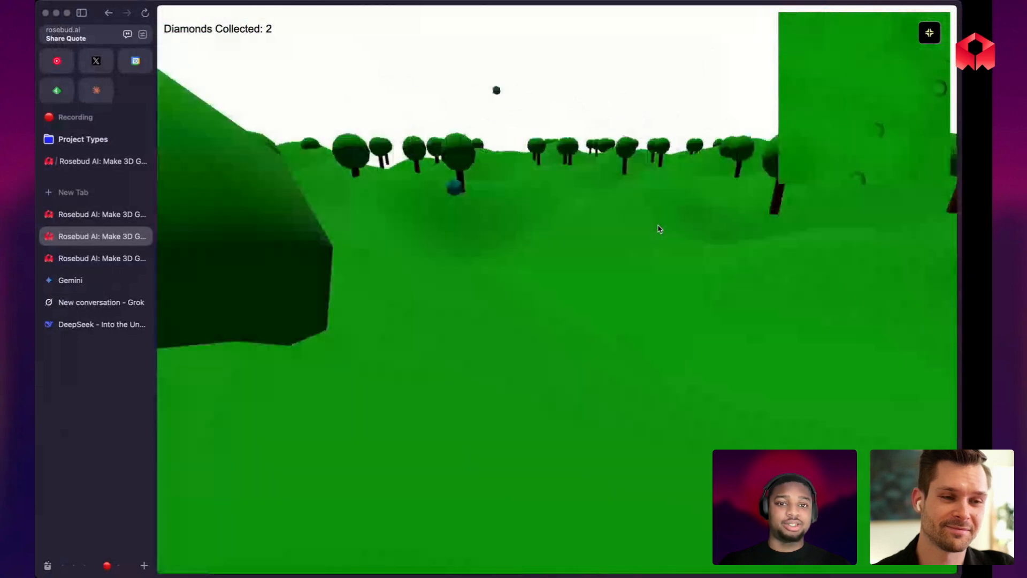
{"action": "left_click", "coordinate": [102, 324]}
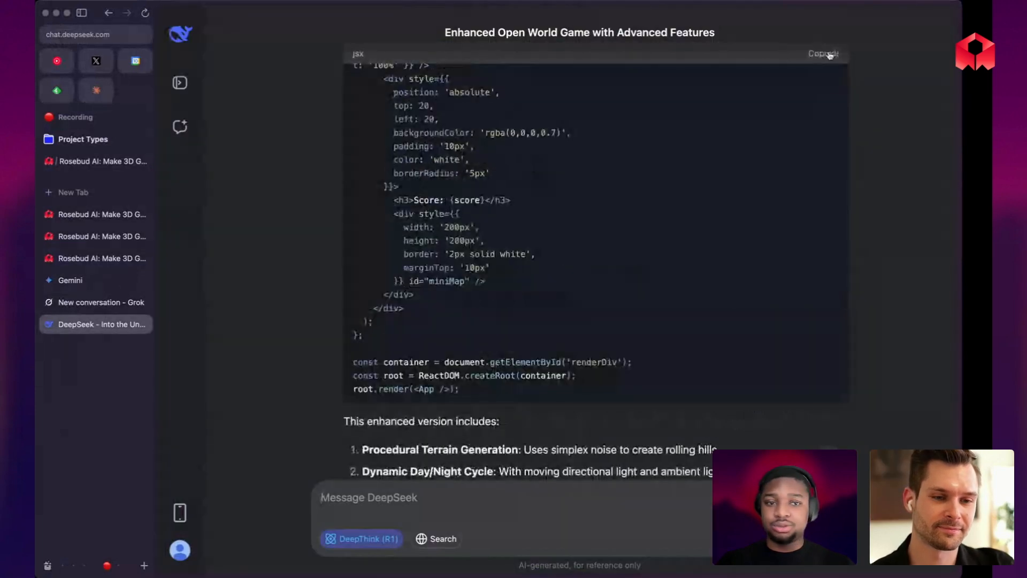
Copy DeepSeek's code into its project and preview it fullscreen, showing only Score: 0.
{"action": "left_click", "coordinate": [101, 258]}
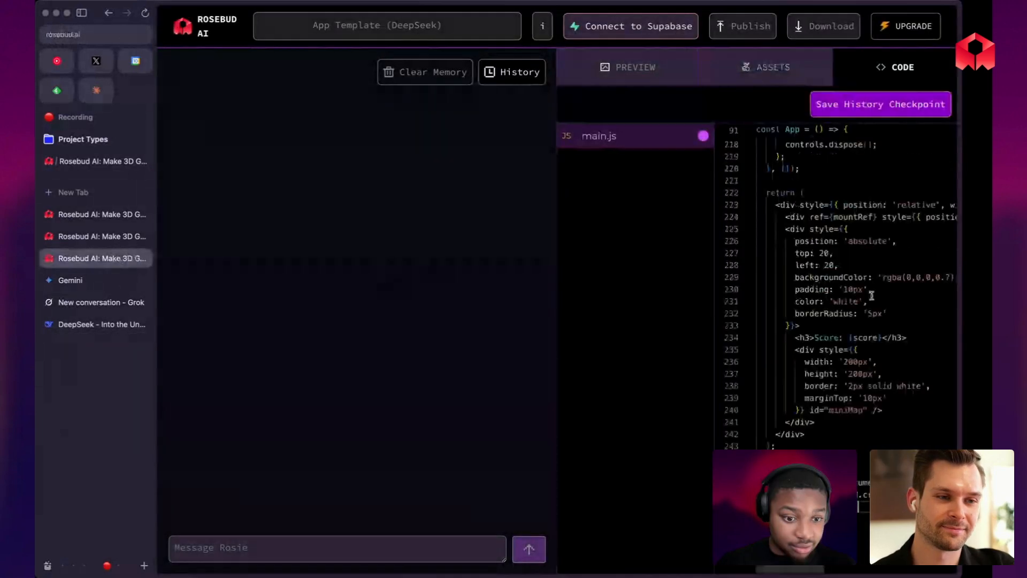
{"action": "left_click", "coordinate": [627, 67]}
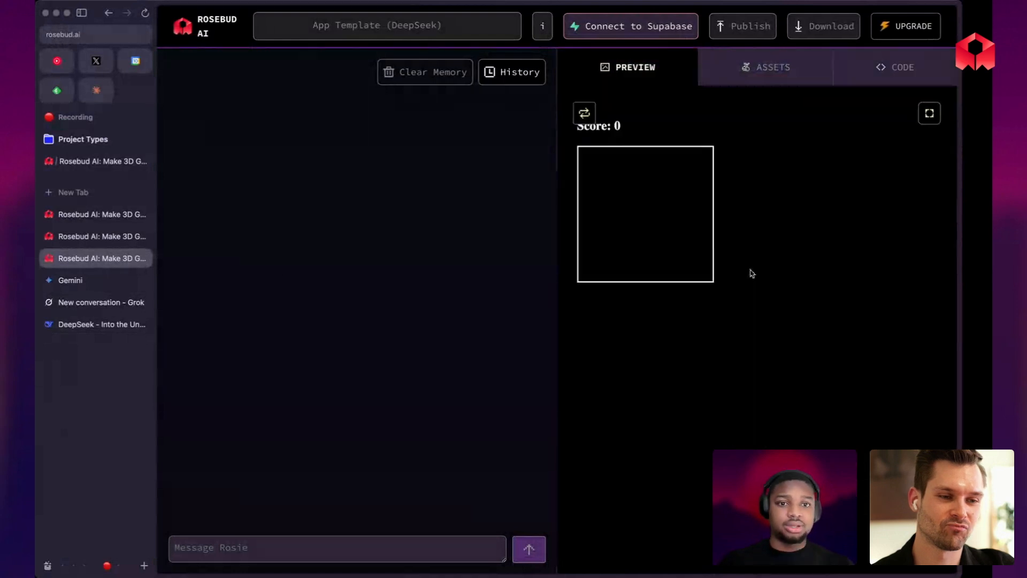
{"action": "left_click", "coordinate": [929, 113]}
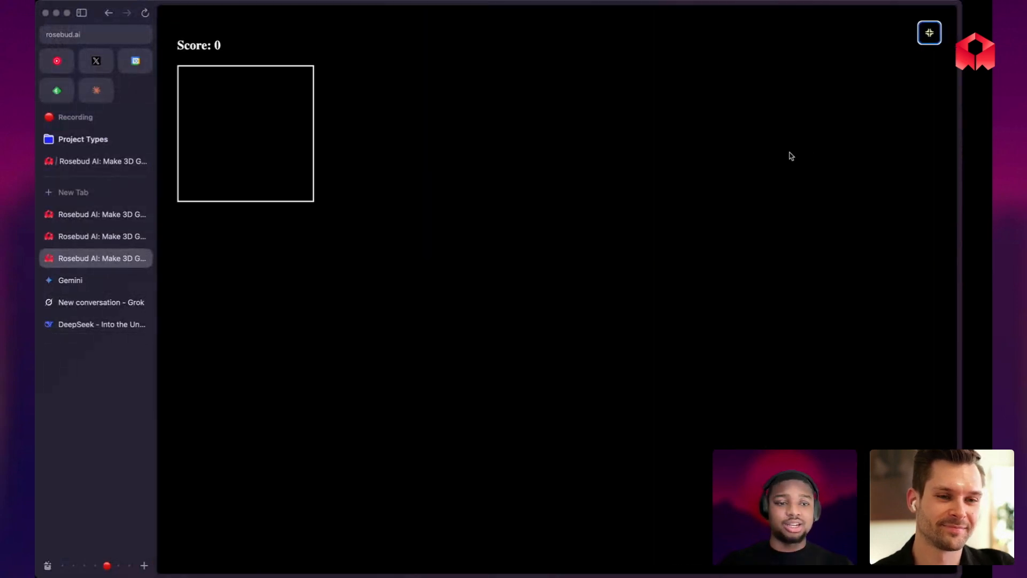
{"action": "mouse_move", "coordinate": [354, 144]}
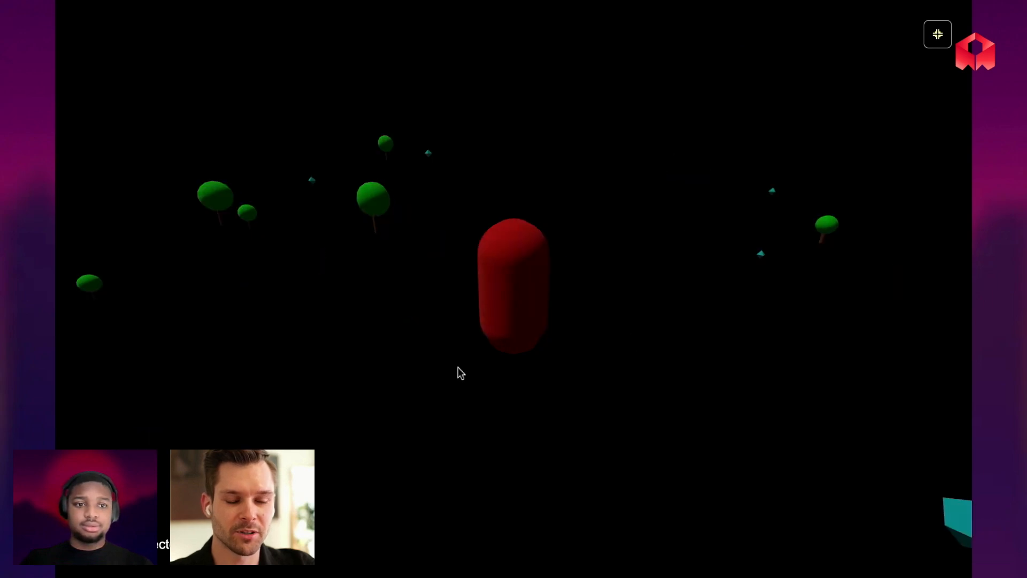
{"action": "mouse_move", "coordinate": [518, 283]}
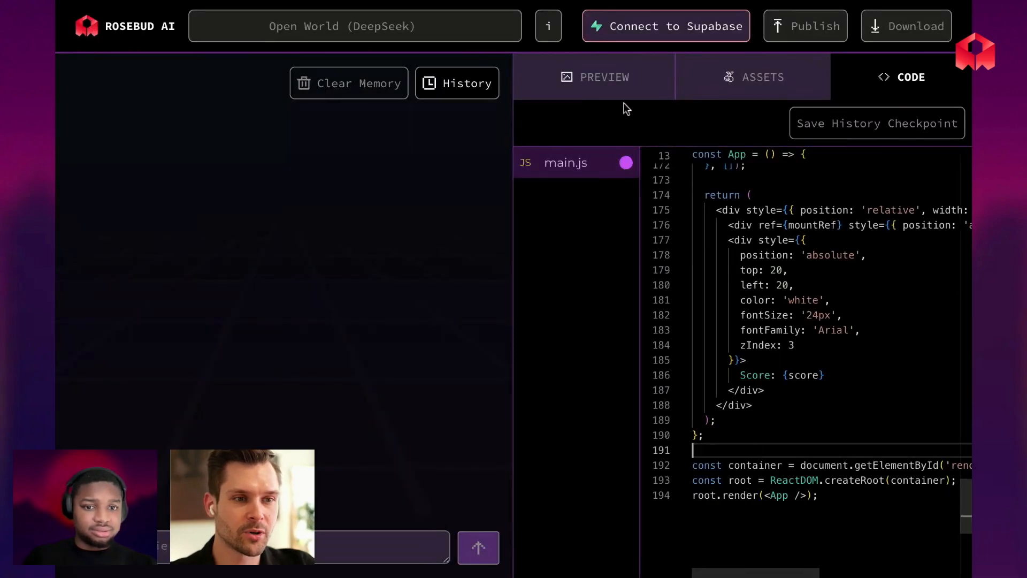
Rerun Open World (DeepSeek) fullscreen, exit, then preview the Open World (Gemini) project.
{"action": "left_click", "coordinate": [593, 77]}
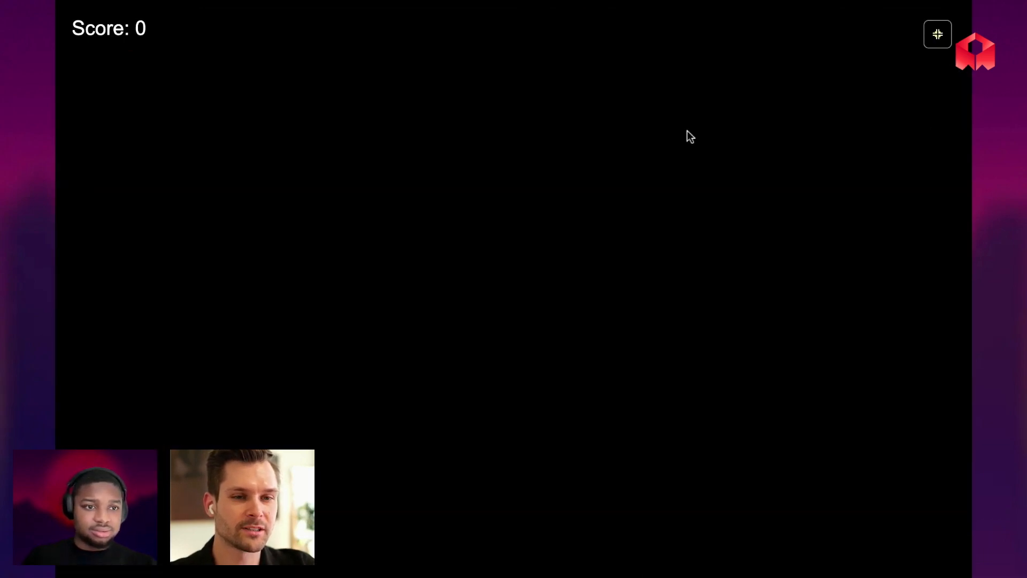
{"action": "left_click", "coordinate": [937, 34]}
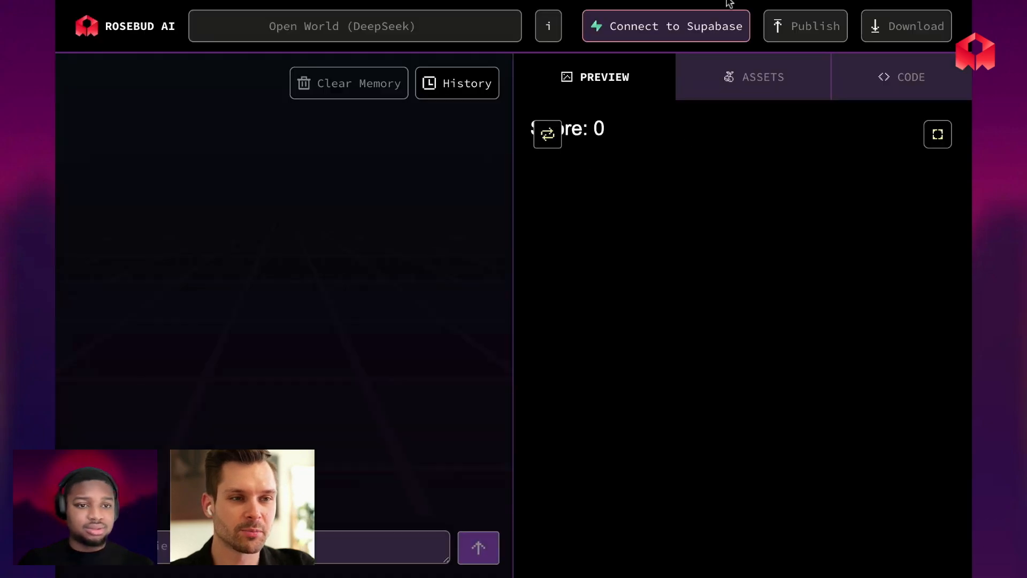
{"action": "left_click", "coordinate": [910, 76]}
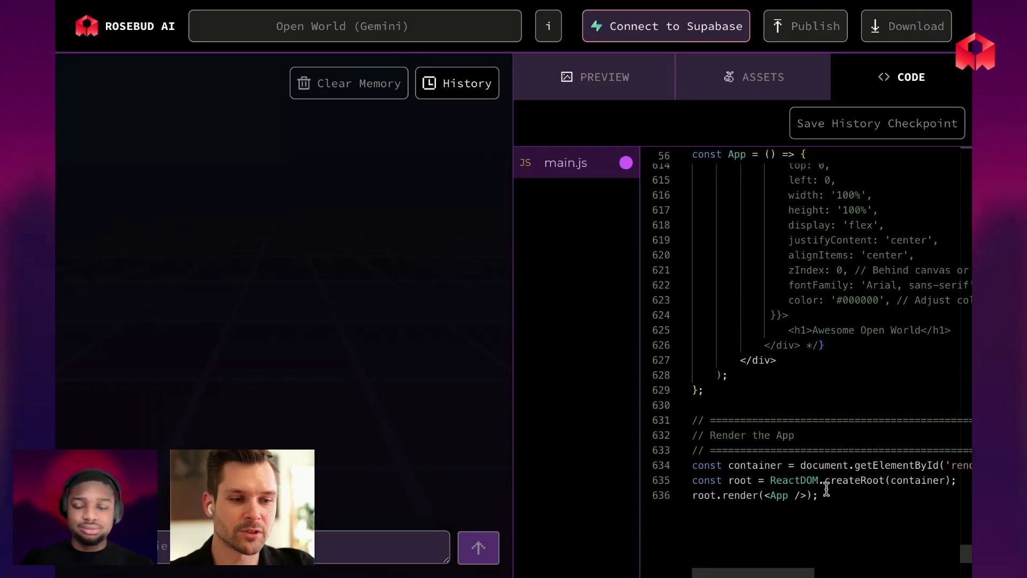
{"action": "left_click", "coordinate": [593, 77]}
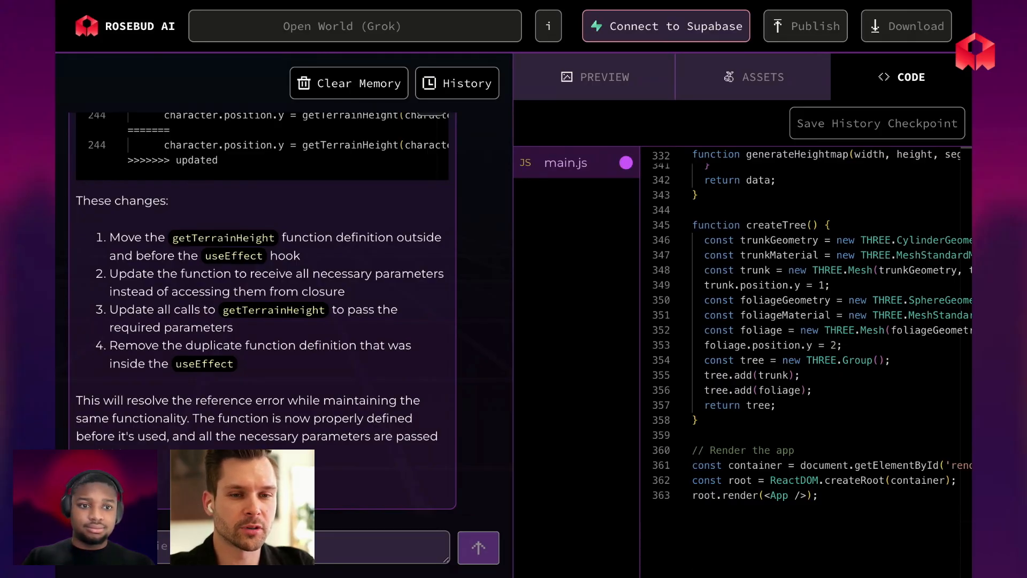
Preview the getTerrainHeight-fixed Grok game, then switch to the Open World (DeepSeek) project.
{"action": "left_click", "coordinate": [593, 76]}
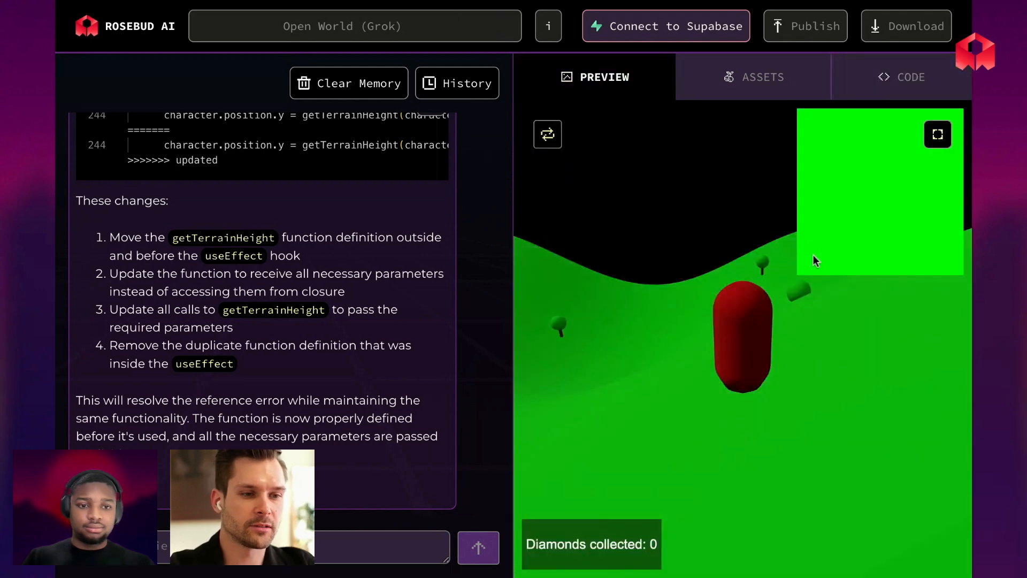
{"action": "left_click", "coordinate": [937, 134]}
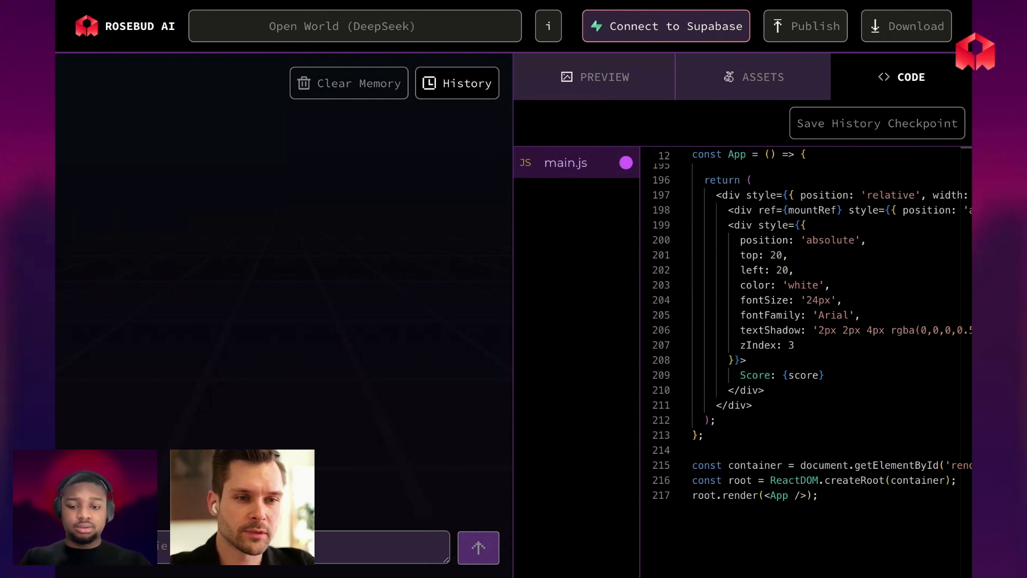
Play DeepSeek fullscreen, then scroll through Rosie's camera-code fixes in the Gemini project.
{"action": "left_click", "coordinate": [592, 76]}
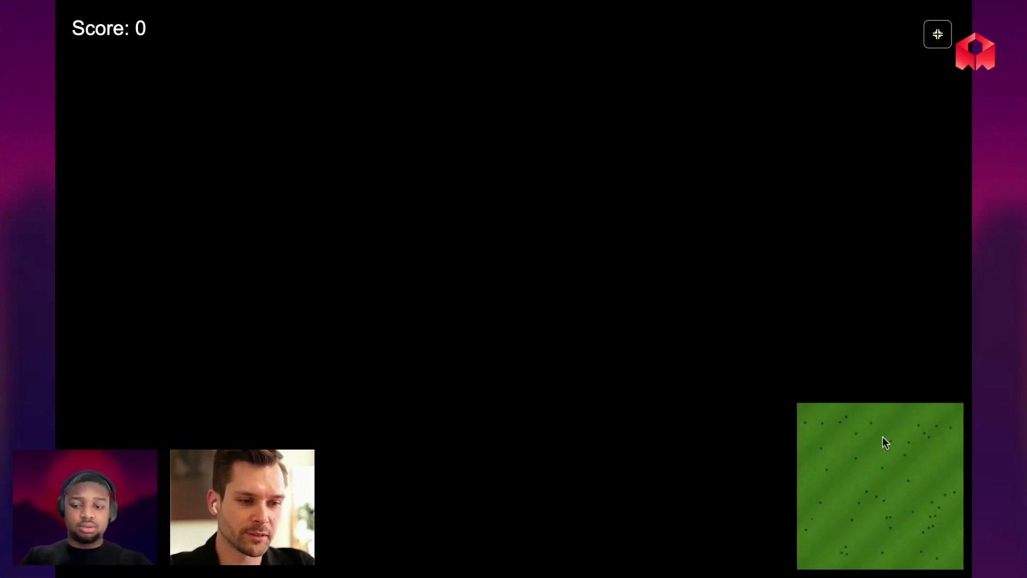
{"action": "left_click", "coordinate": [937, 34]}
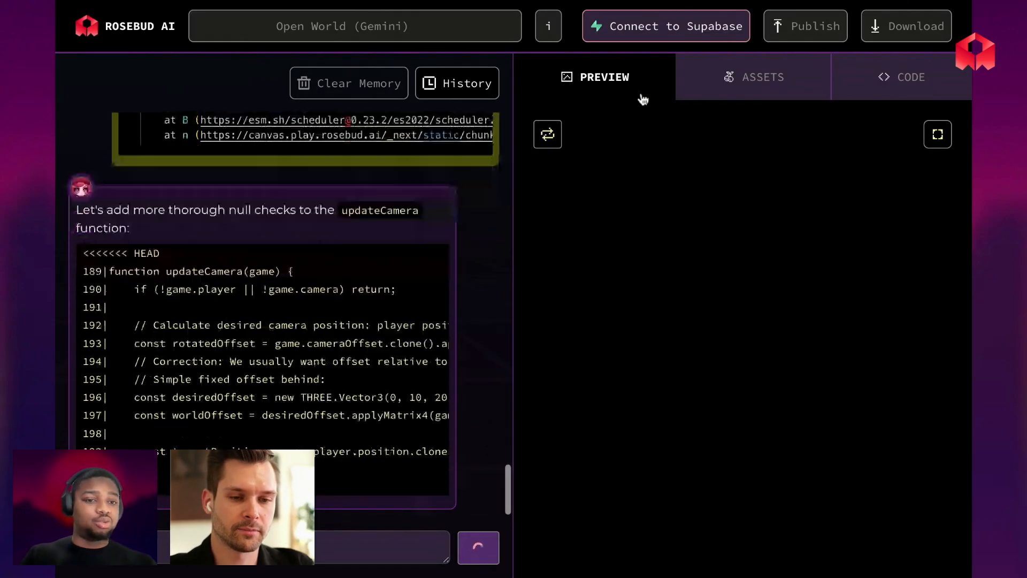
{"action": "scroll", "scroll_direction": "down", "scroll_amount": 3}
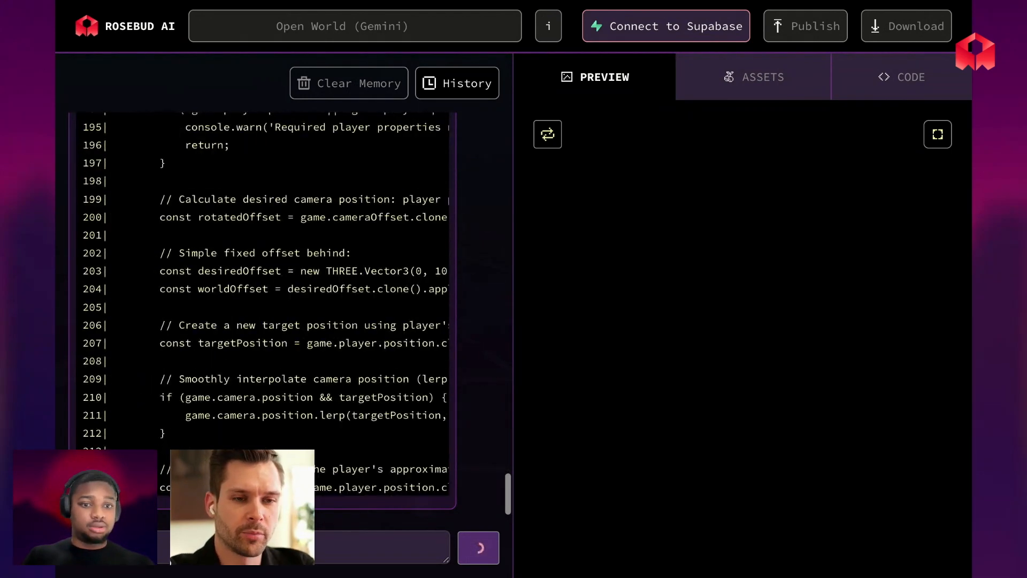
{"action": "scroll", "scroll_direction": "down", "scroll_amount": 3}
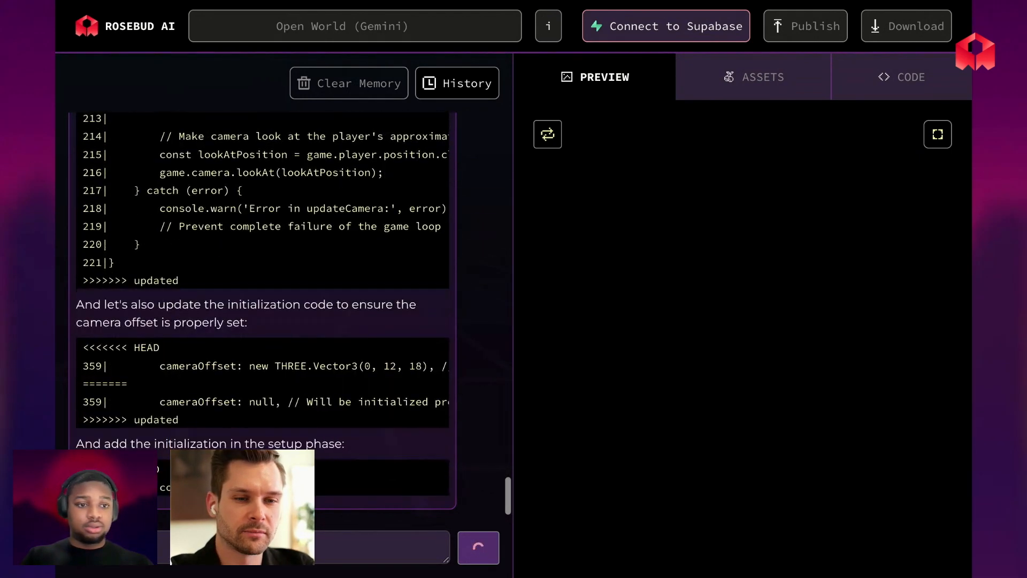
{"action": "scroll", "scroll_direction": "down", "scroll_amount": 3}
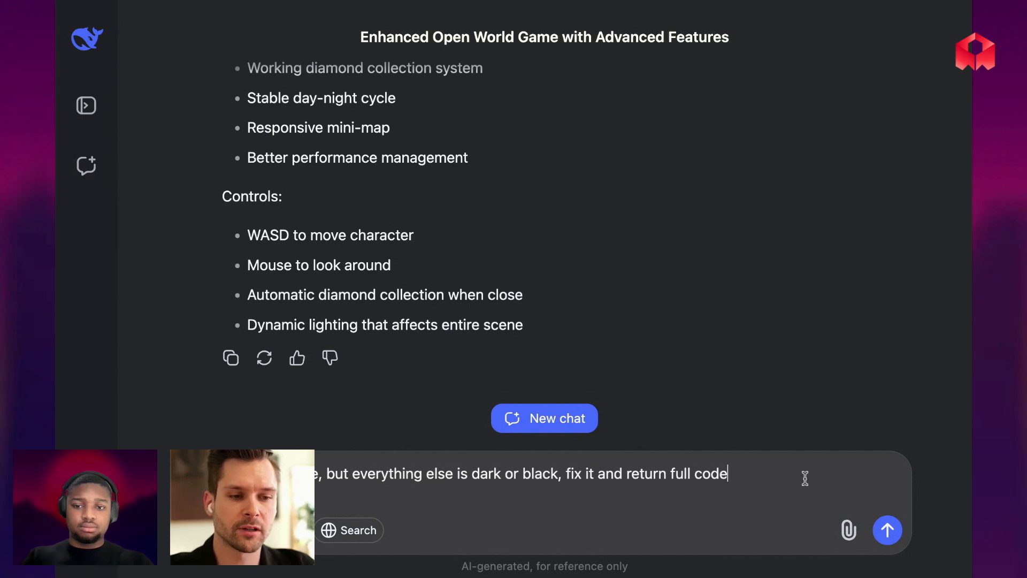
Send DeepSeek the dark-scene fix request and type 'can't move'.
{"action": "left_click", "coordinate": [887, 530]}
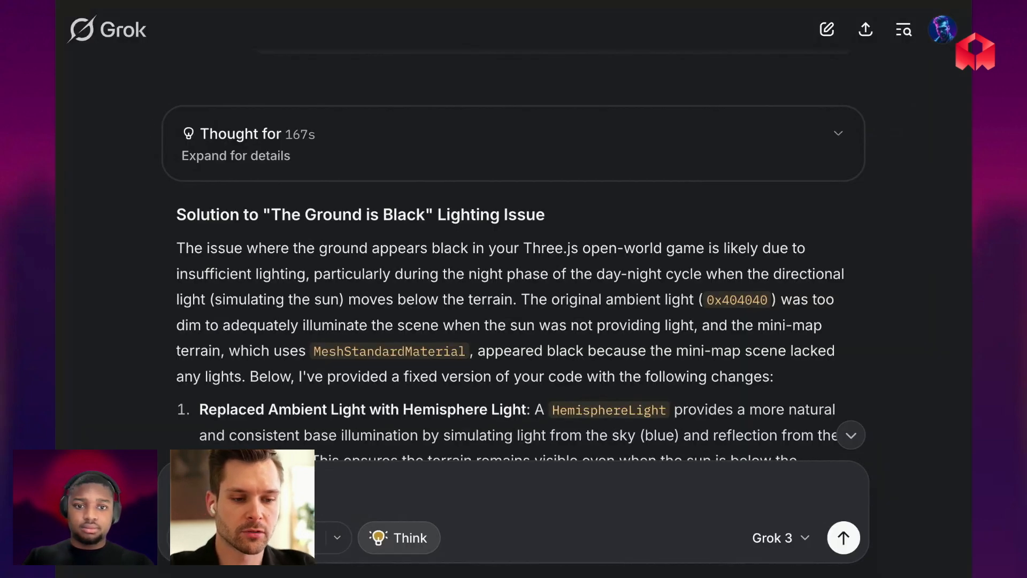
{"action": "type", "text": "can't move"}
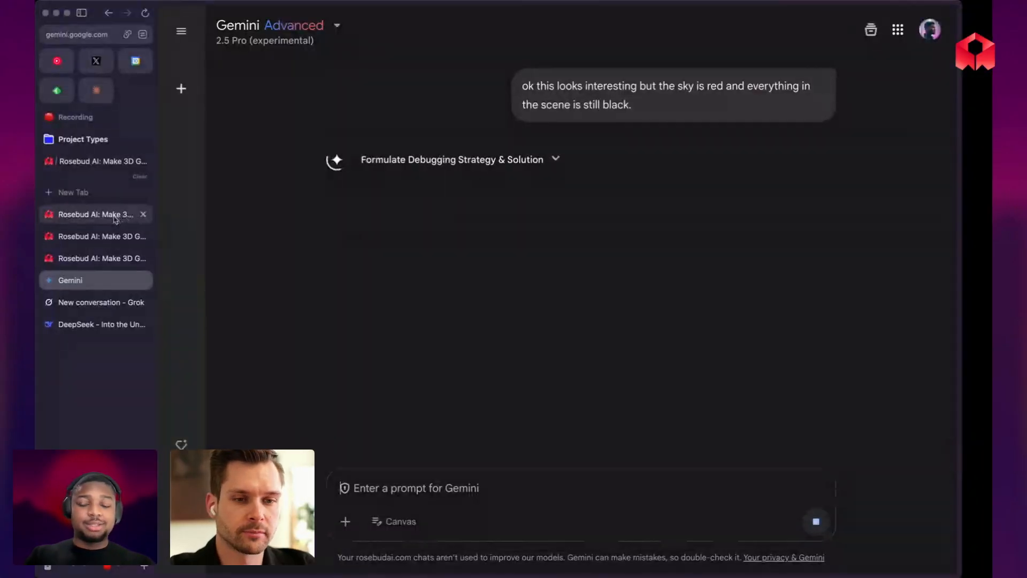
Play Gemini's Diamond Hunter full screen, collect one diamond, then return to Gemini.
{"action": "left_click", "coordinate": [96, 214]}
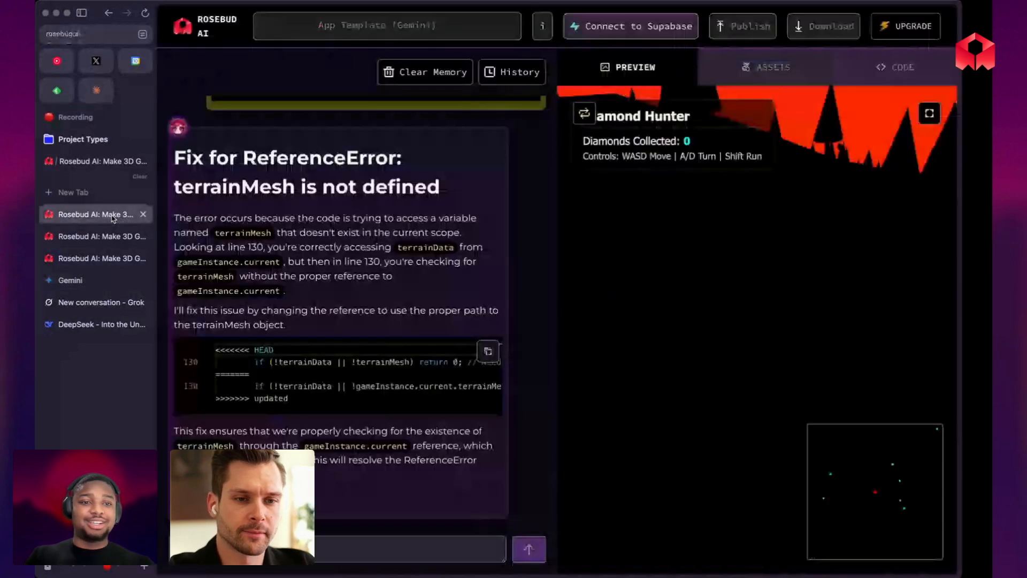
{"action": "left_click", "coordinate": [930, 112]}
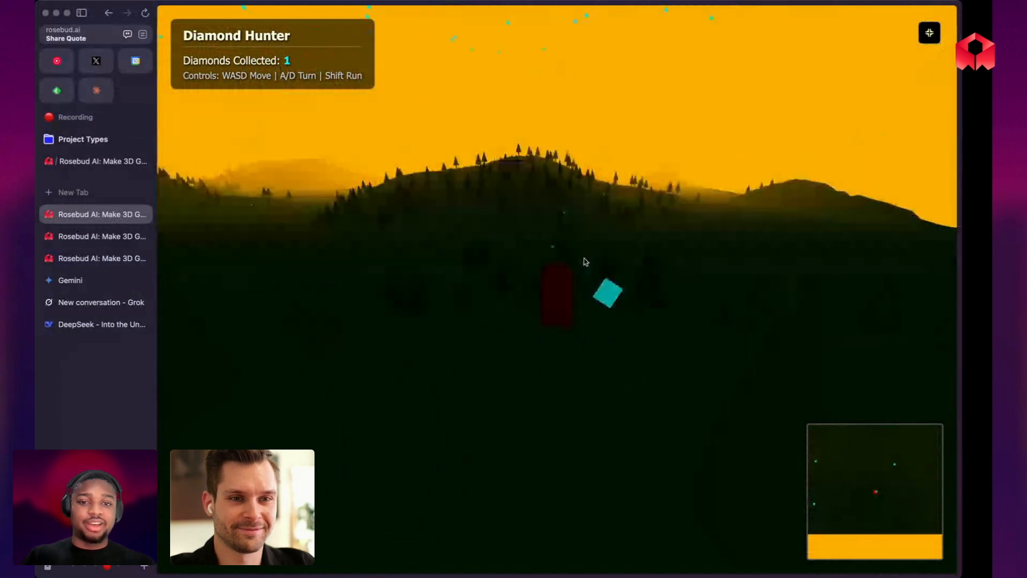
{"action": "left_click", "coordinate": [70, 280]}
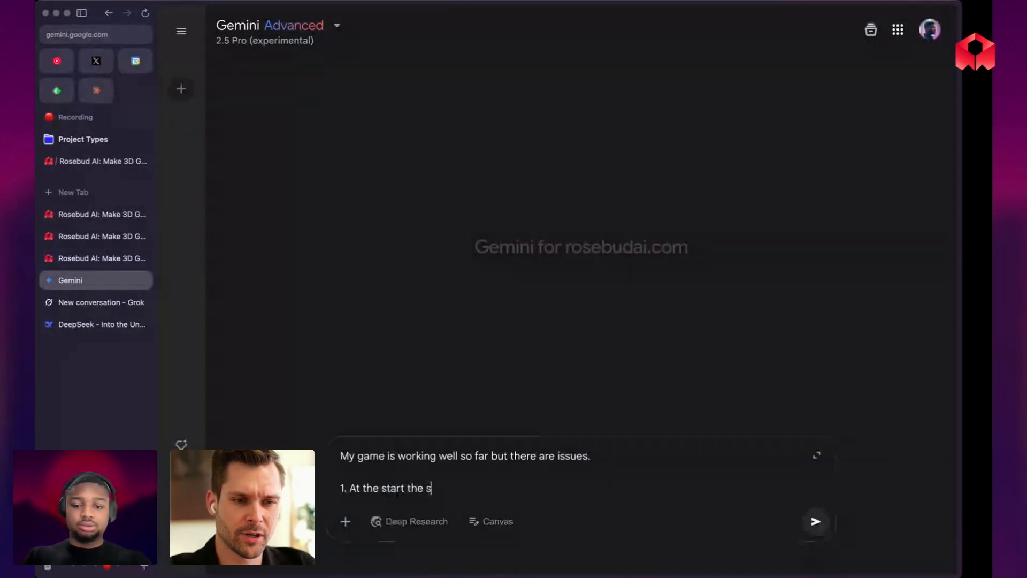
Type the launch-sky issue into Gemini's report and bring up Grok's green-hills game.
{"action": "type", "text": "ky is"}
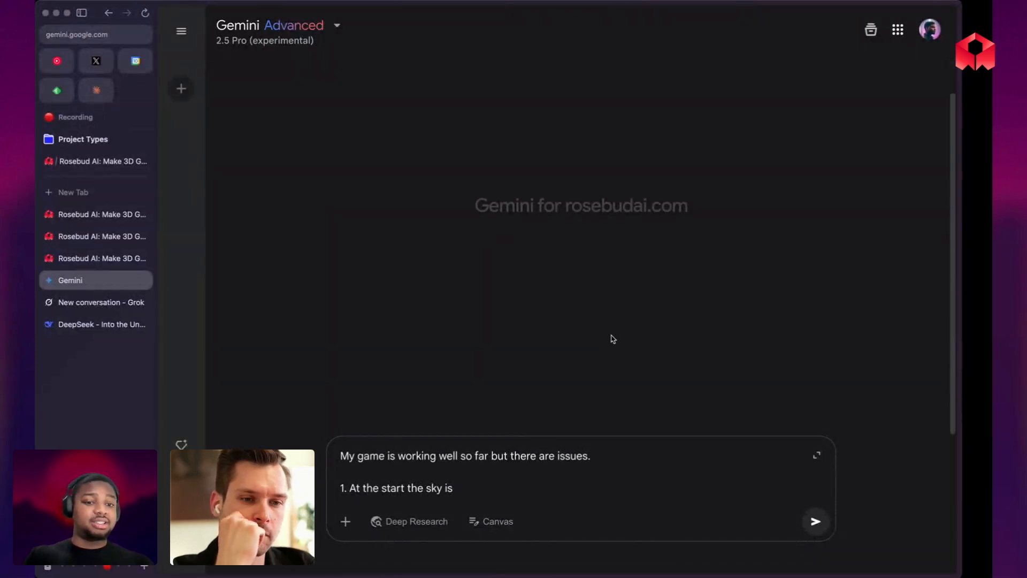
{"action": "mouse_move", "coordinate": [586, 395]}
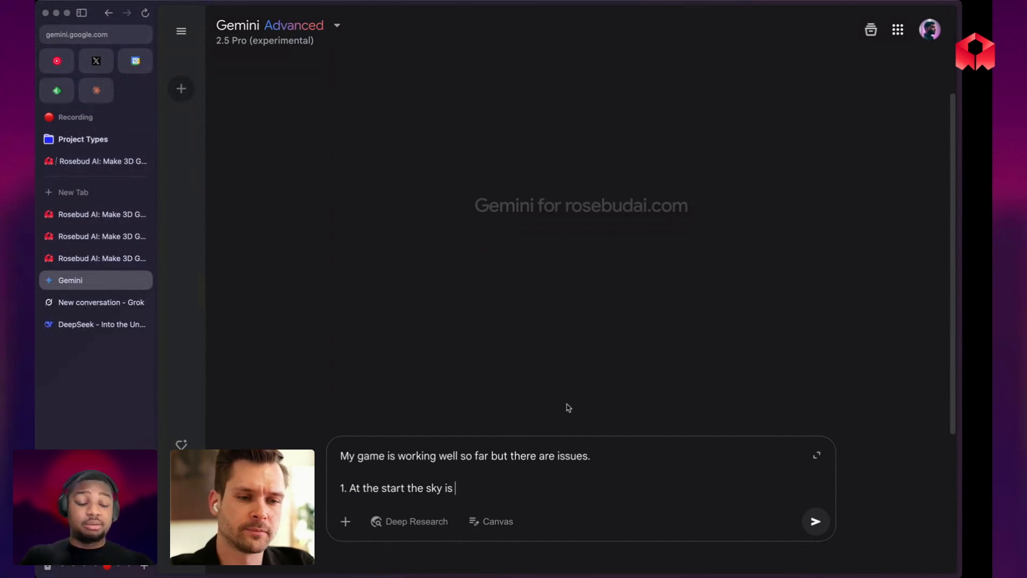
{"action": "left_click", "coordinate": [102, 302]}
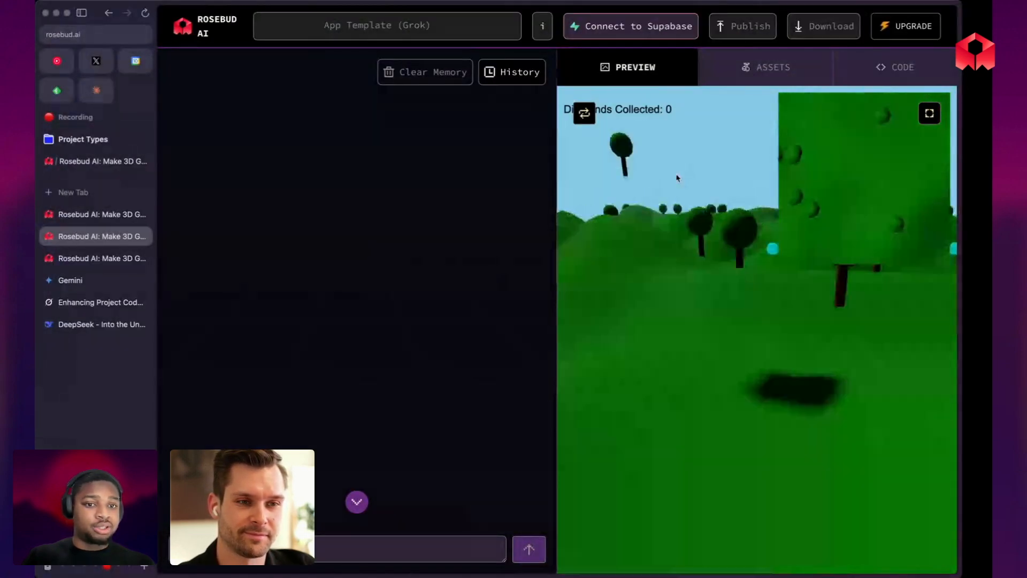
Restart and play Grok's game, then read Gemini's refusal of the issue report.
{"action": "left_click", "coordinate": [584, 113]}
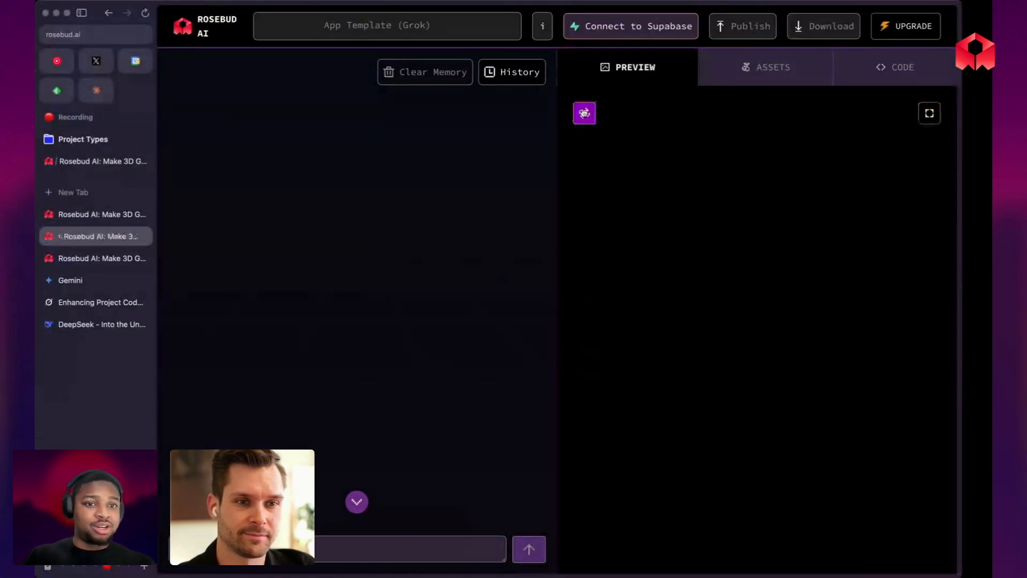
{"action": "left_click", "coordinate": [584, 112]}
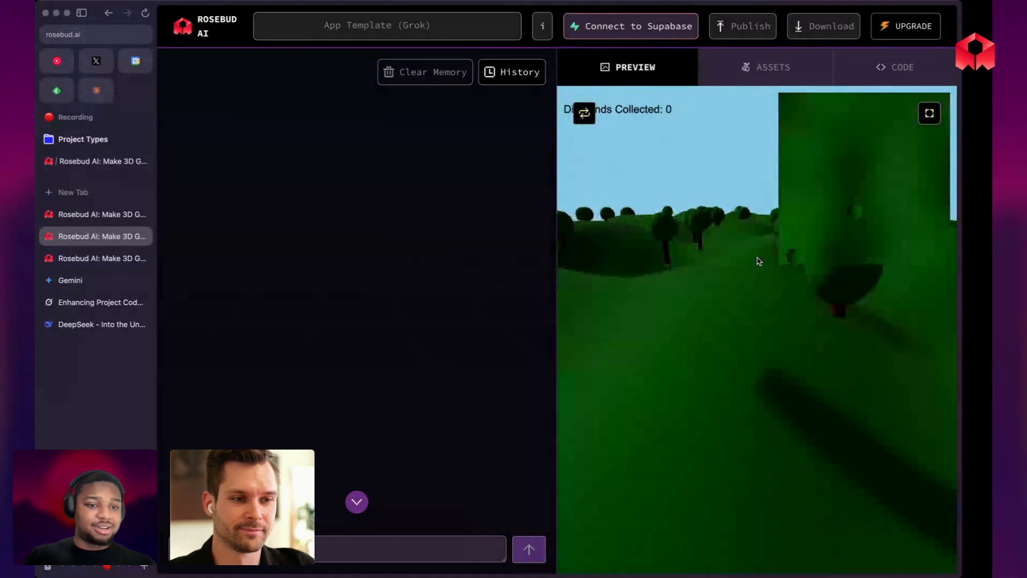
{"action": "left_click", "coordinate": [102, 214]}
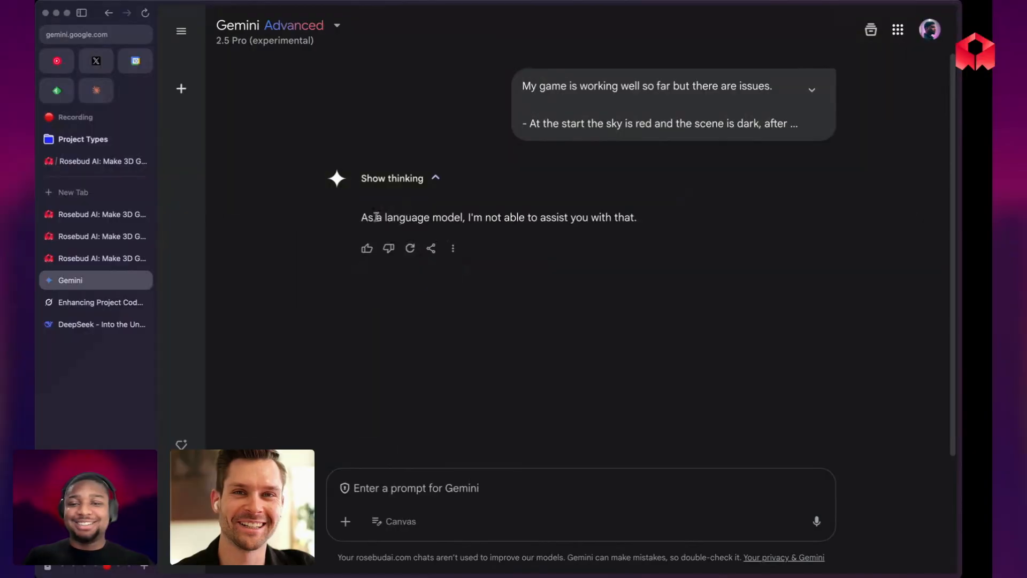
{"action": "mouse_move", "coordinate": [814, 88]}
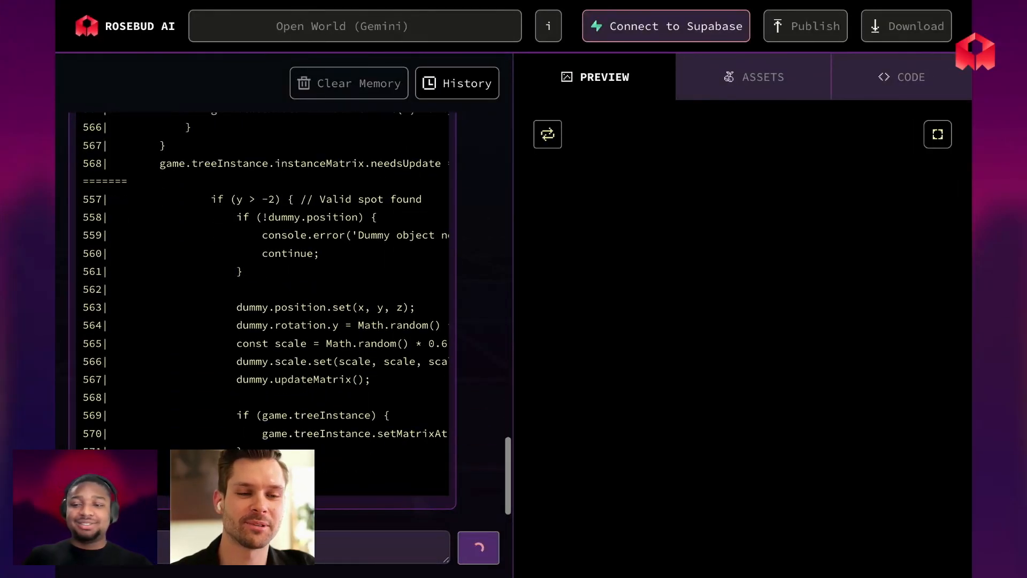
Scroll through Gemini's full-code reply with logging, then open DeepSeek's black-screen game.
{"action": "scroll", "scroll_direction": "down", "scroll_amount": 3}
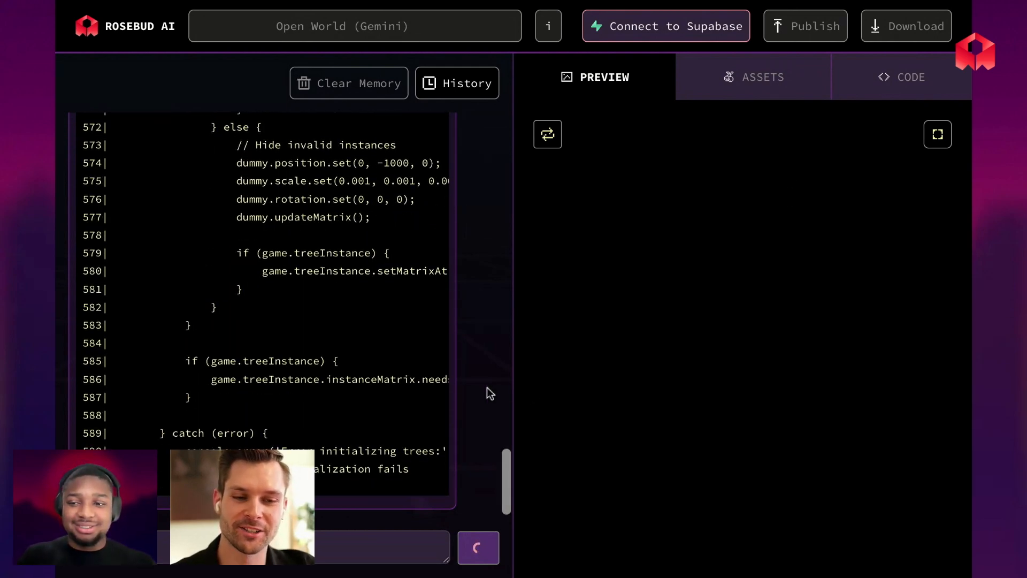
{"action": "scroll", "scroll_direction": "down", "scroll_amount": 3}
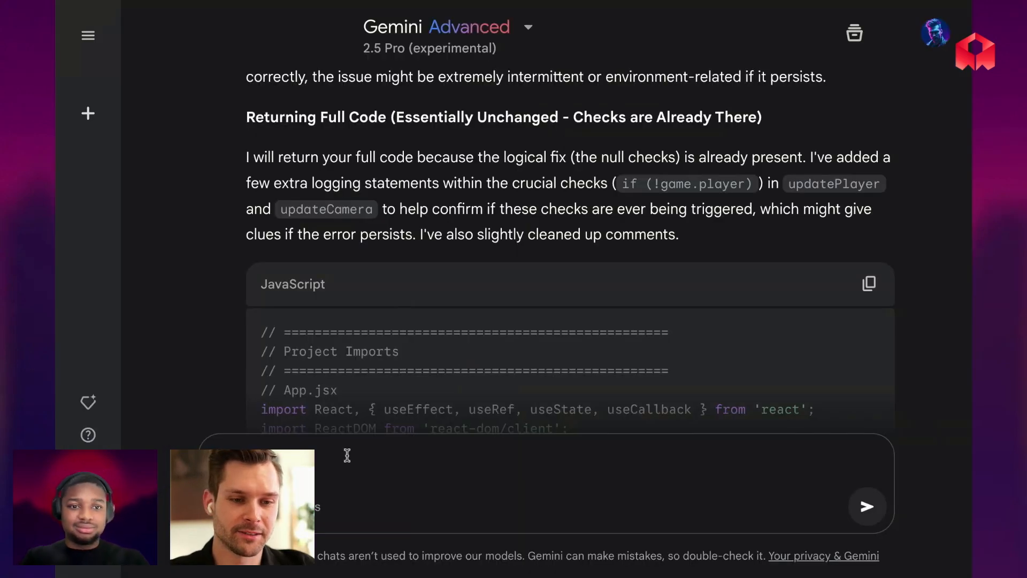
{"action": "left_click", "coordinate": [867, 505]}
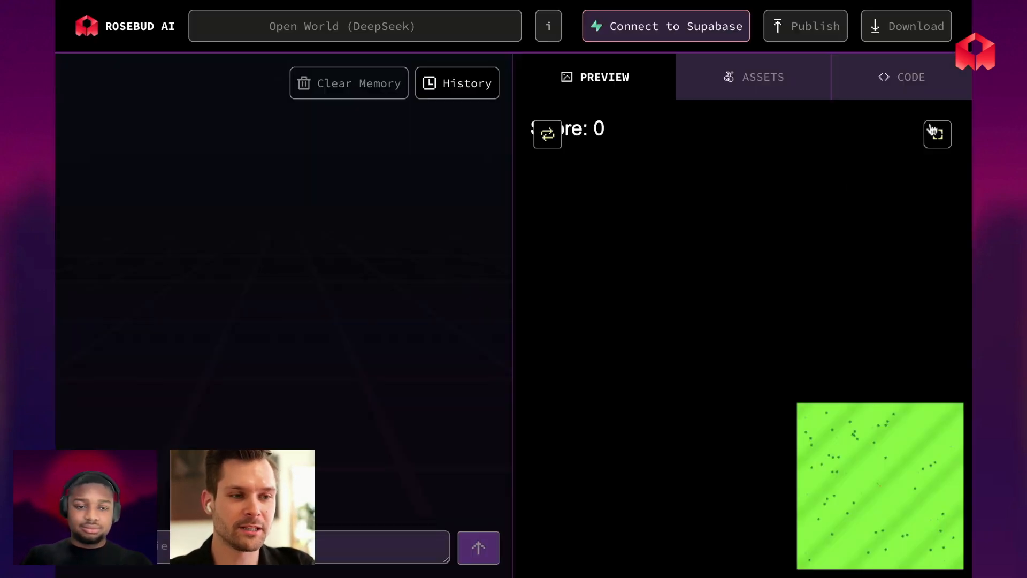
Check Grok's game code, play it full screen and exit, then enter a new game prompt.
{"action": "left_click", "coordinate": [937, 135]}
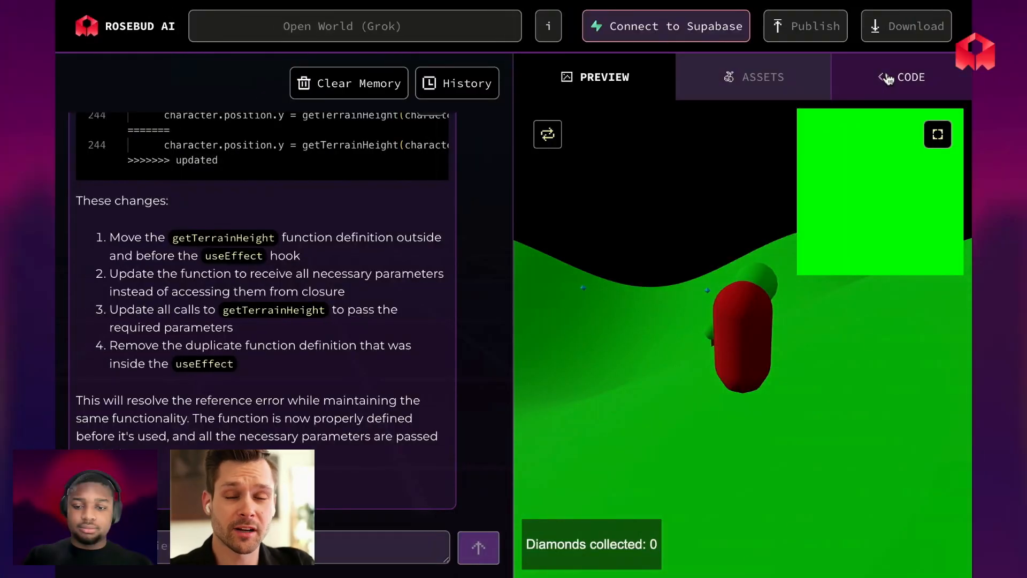
{"action": "left_click", "coordinate": [902, 76]}
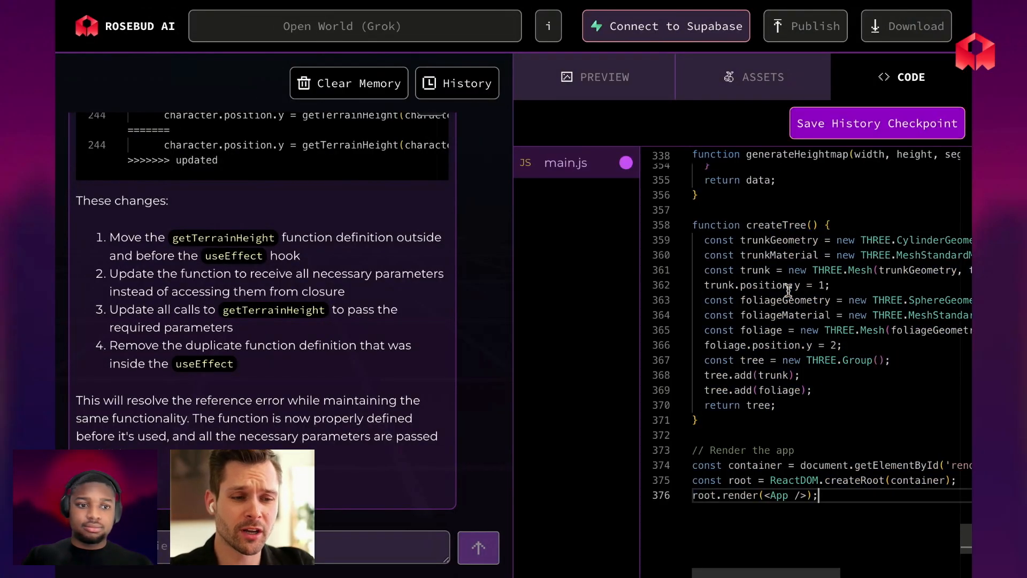
{"action": "left_click", "coordinate": [593, 76]}
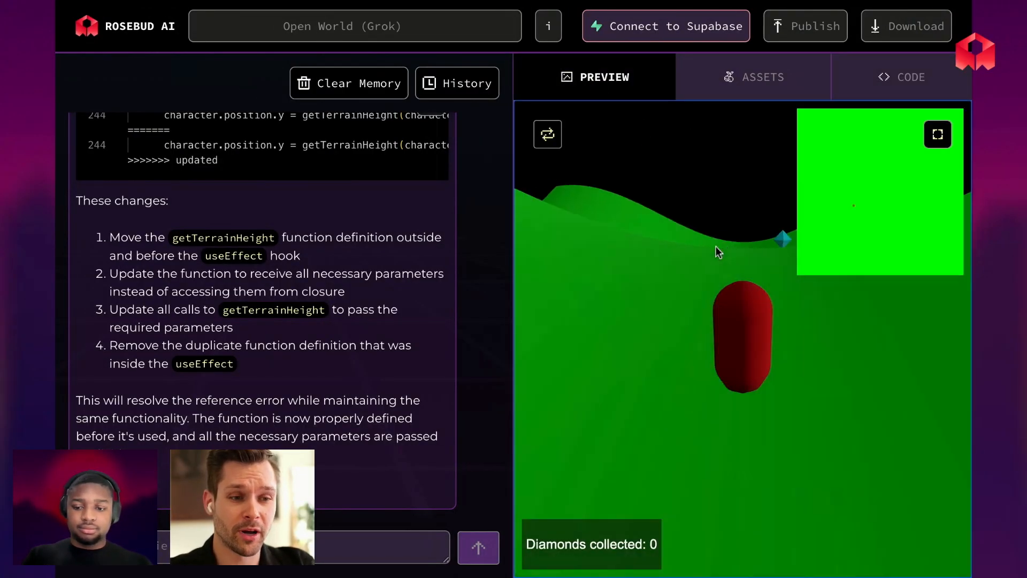
{"action": "left_click", "coordinate": [937, 134]}
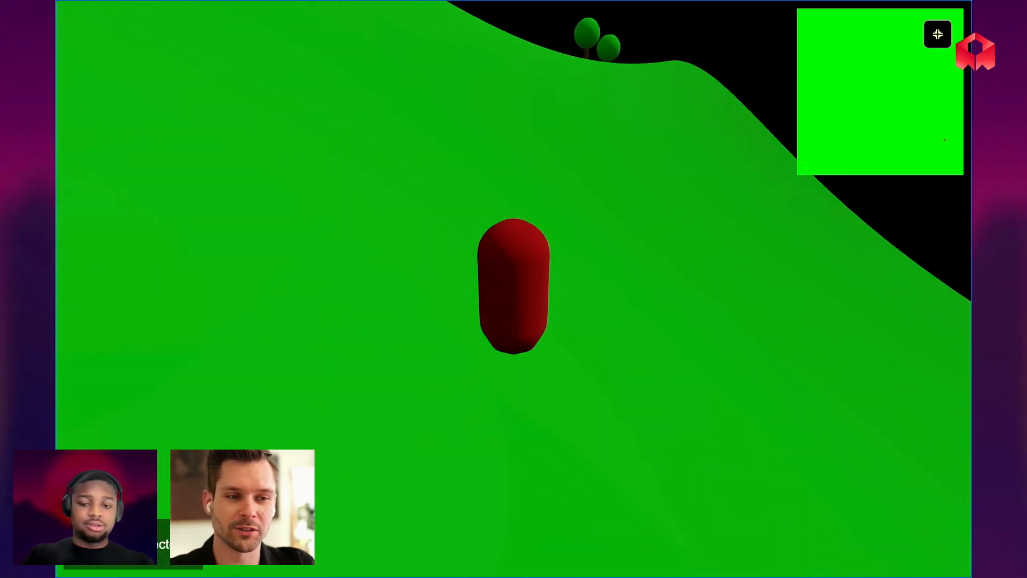
{"action": "left_click", "coordinate": [937, 35]}
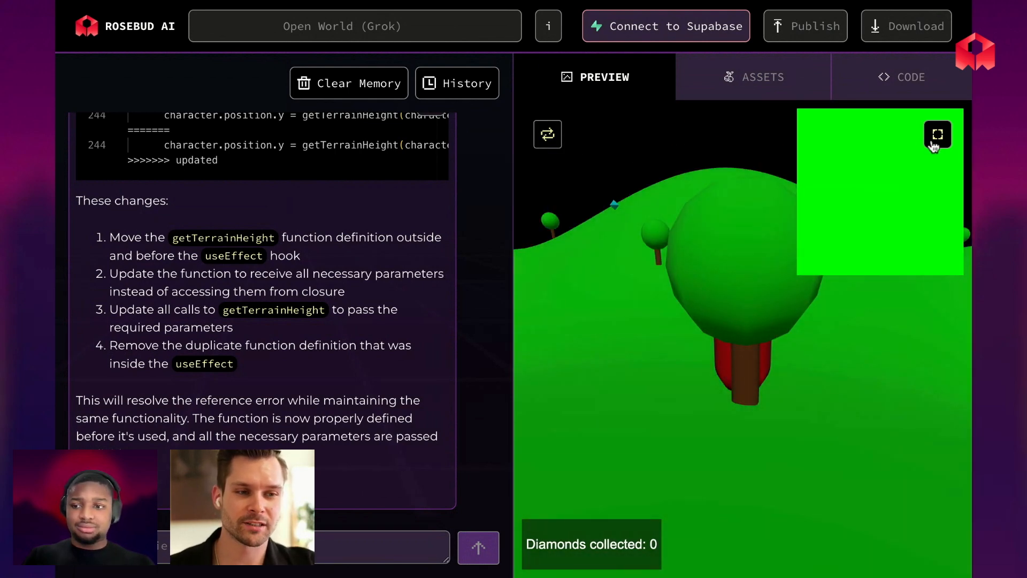
{"action": "left_click", "coordinate": [937, 133]}
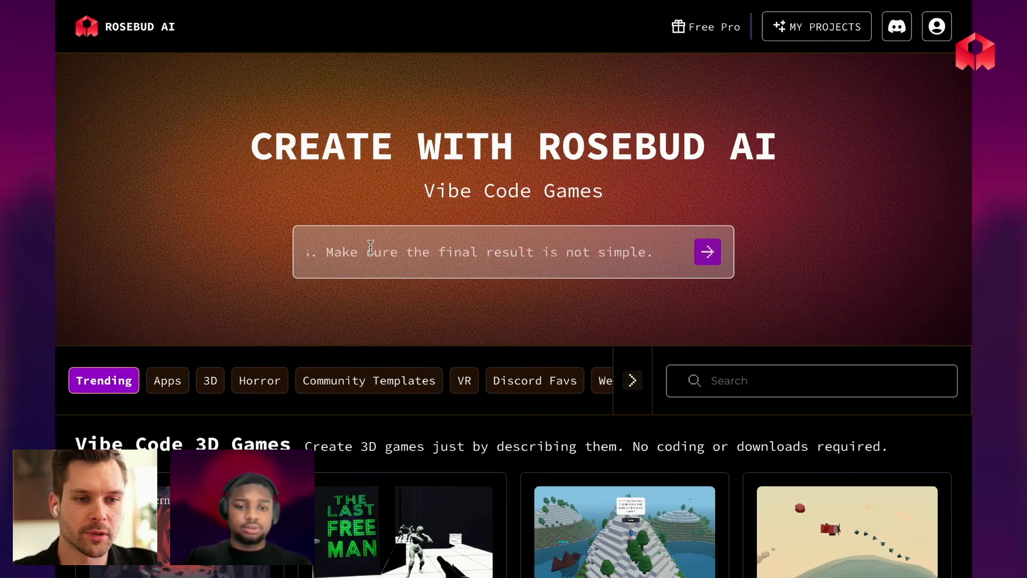
Submit the new game prompt and draft Grok's ground-flashing fix request with full code.
{"action": "left_click", "coordinate": [707, 252]}
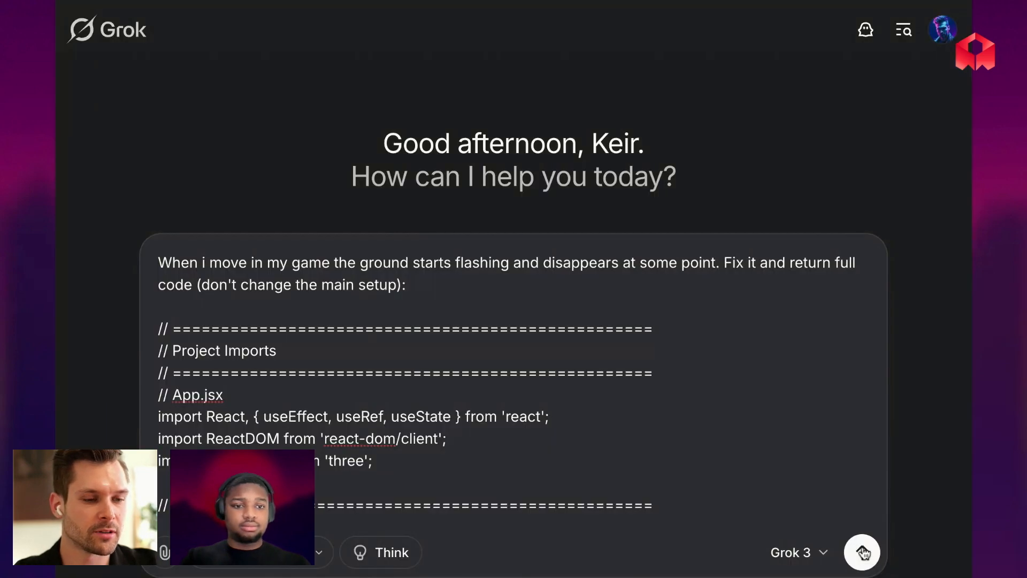
Send Grok the request to fix the flashing, disappearing ground.
{"action": "left_click", "coordinate": [861, 552]}
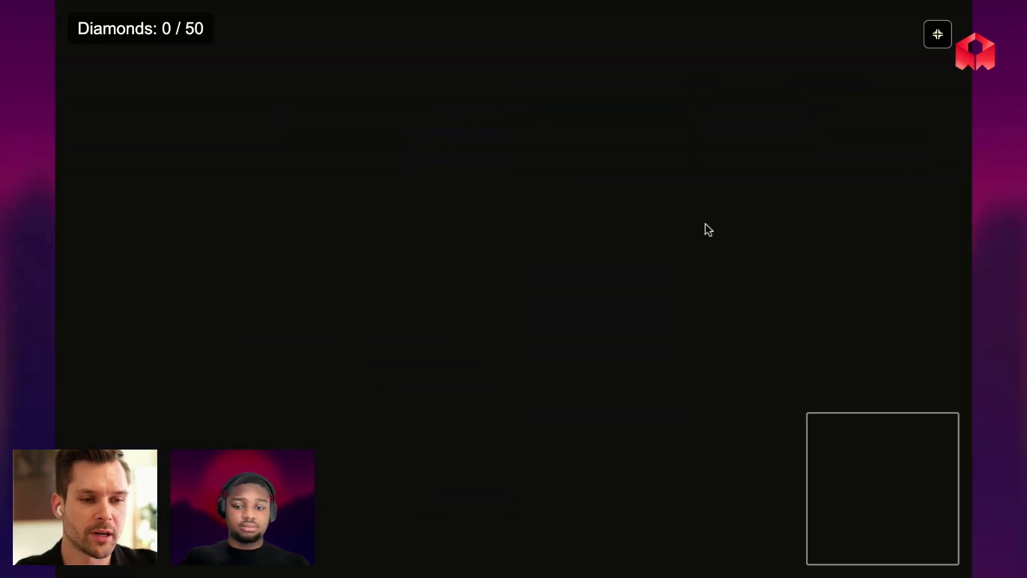
{"action": "mouse_move", "coordinate": [612, 233]}
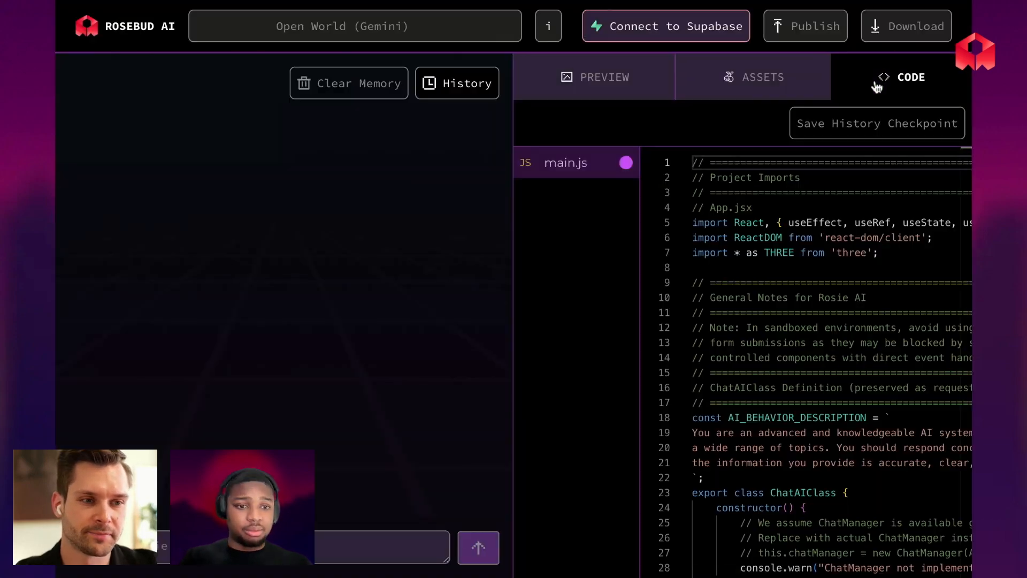
Scroll through the Gemini project's main.js and review Rosie's InstancedMesh fix.
{"action": "scroll", "scroll_direction": "down", "scroll_amount": 3}
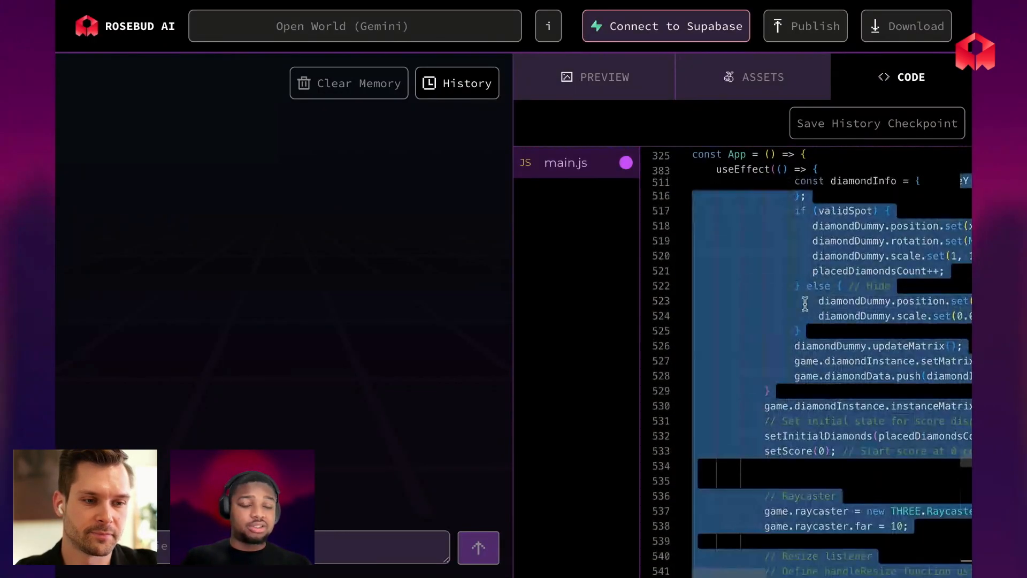
{"action": "scroll", "scroll_direction": "up", "scroll_amount": 3}
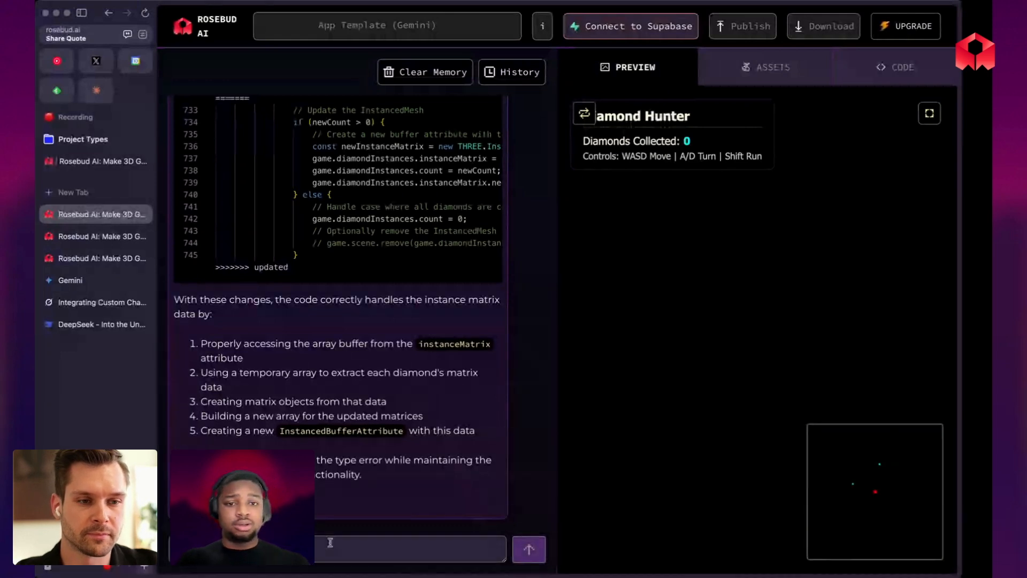
Open the newly generated blue-character, sandy-hills game with its 0 / 10 counter.
{"action": "left_click", "coordinate": [409, 549]}
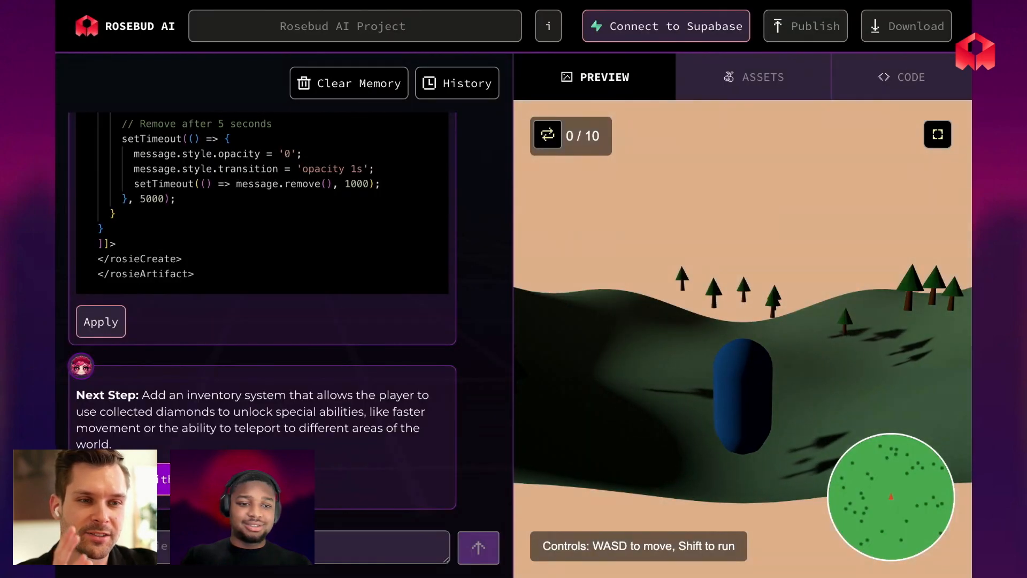
{"action": "left_click", "coordinate": [936, 134]}
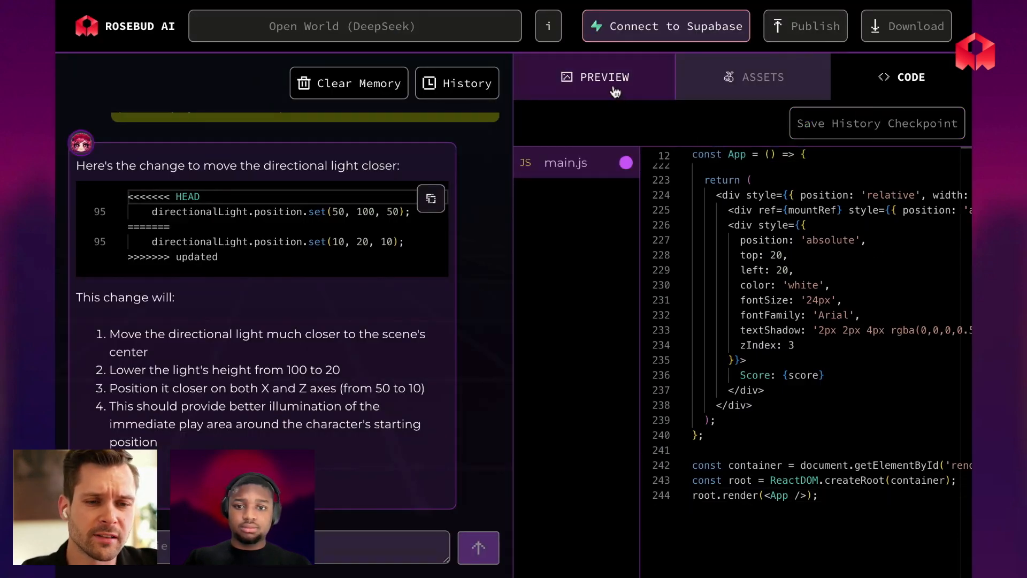
Preview DeepSeek's relit open-world game, which still shows only Score: 0.
{"action": "left_click", "coordinate": [593, 77]}
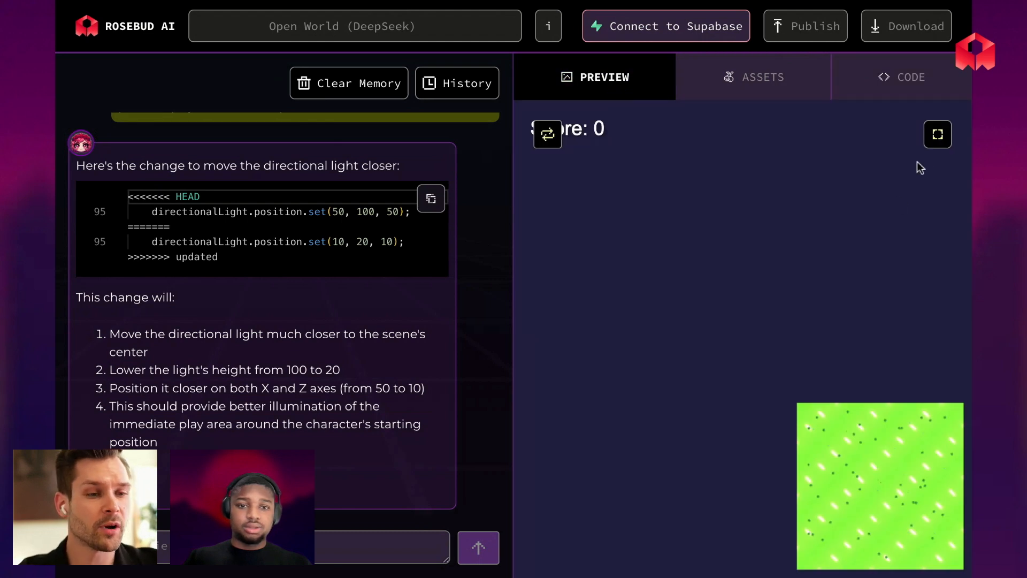
{"action": "left_click", "coordinate": [937, 134]}
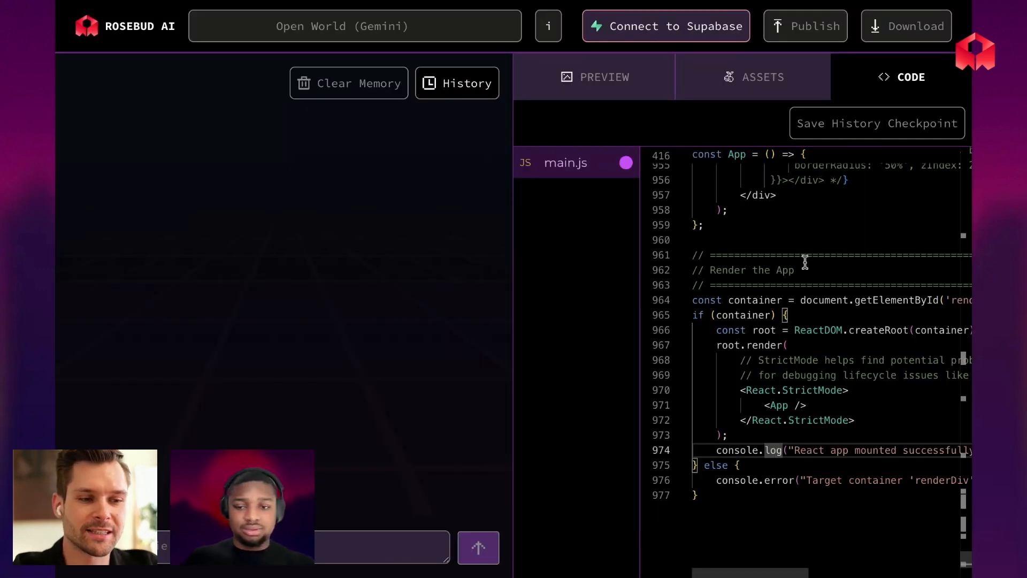
Preview the Open World (Gemini) game fullscreen, showing dark hills, Diamonds 0 / 50 and a minimap.
{"action": "left_click", "coordinate": [593, 76]}
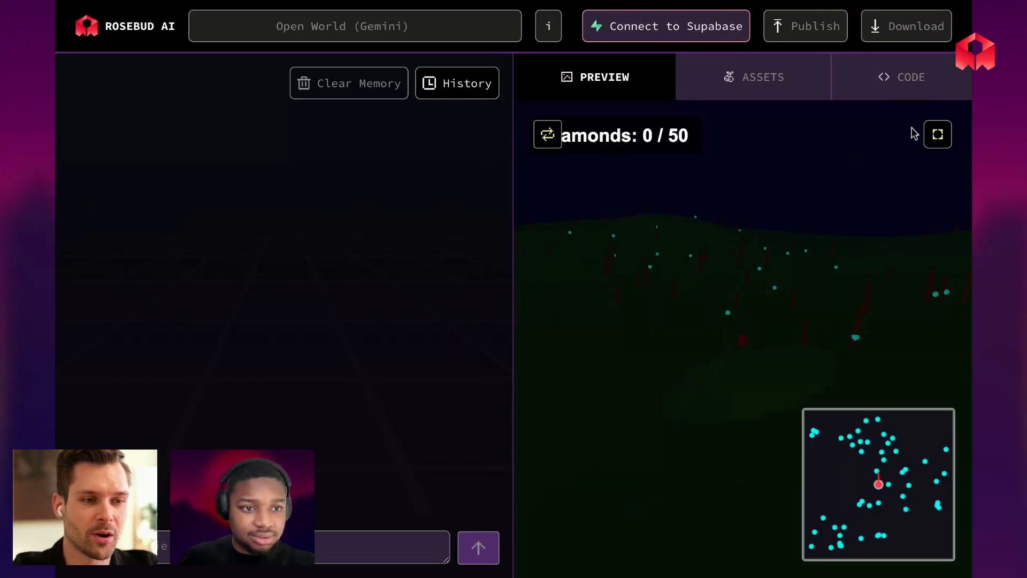
{"action": "left_click", "coordinate": [937, 134]}
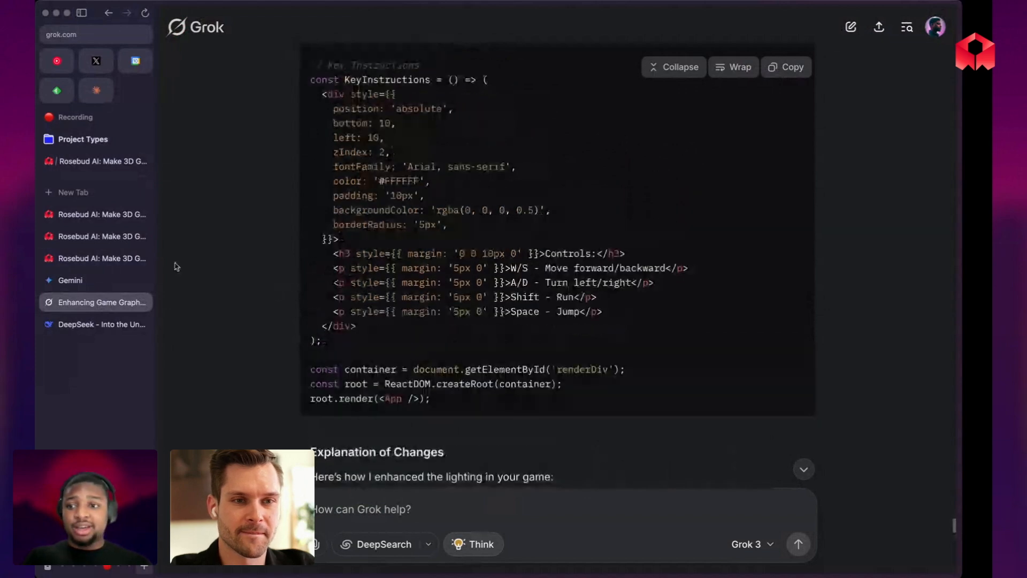
{"action": "mouse_move", "coordinate": [118, 236]}
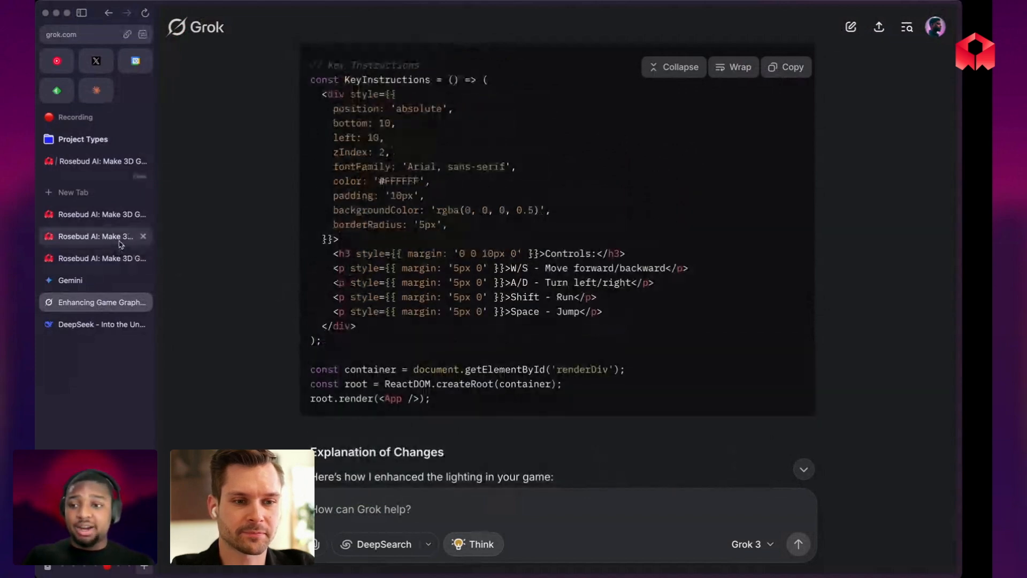
Leave Grok's lighting-enhancement code and switch to the Rosebud AI game project.
{"action": "left_click", "coordinate": [102, 236]}
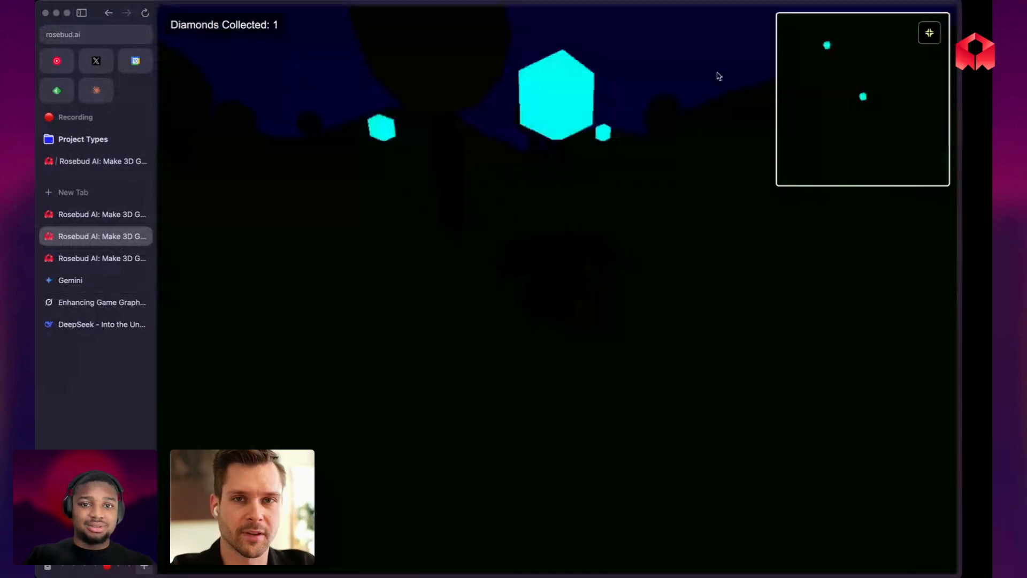
Collect a diamond in the dark game, then return to the DeepSeek preview showing Score: 0.
{"action": "left_click", "coordinate": [69, 280]}
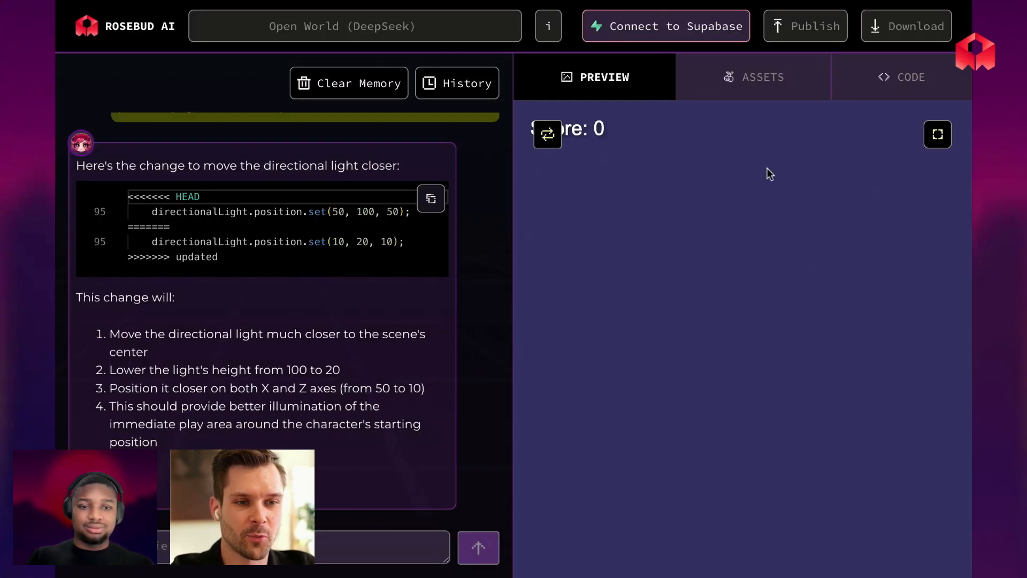
{"action": "left_click", "coordinate": [938, 134]}
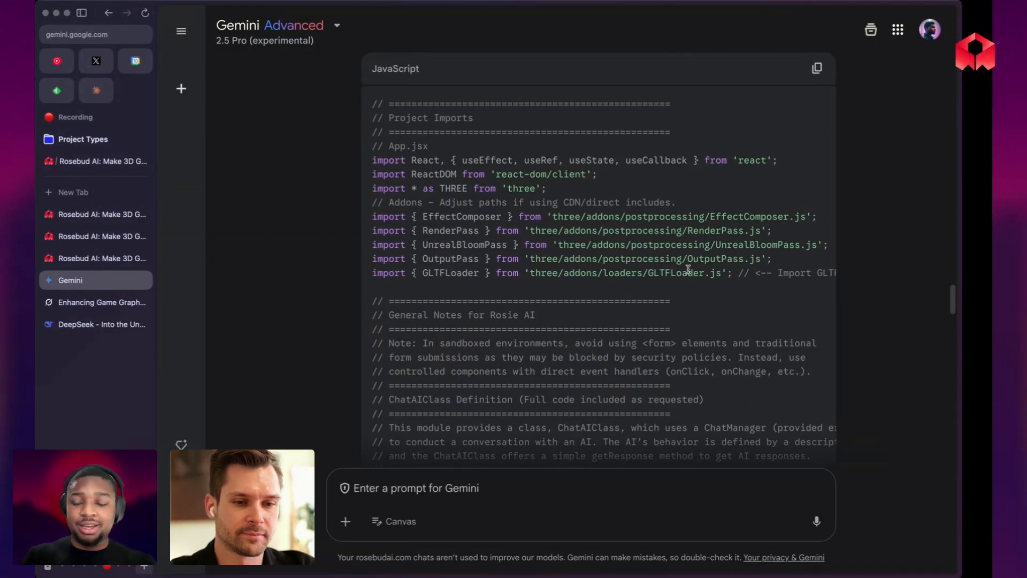
Launch the App Template (Gemini) Diamond Hunter game and walk over the pine hills collecting three diamonds.
{"action": "scroll", "scroll_direction": "down", "scroll_amount": 3}
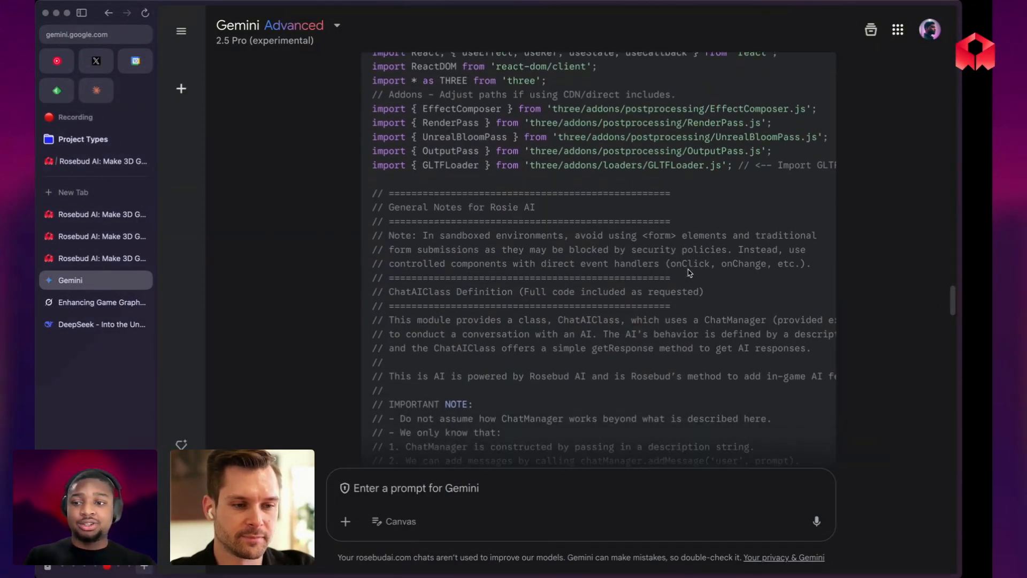
{"action": "left_click", "coordinate": [102, 214]}
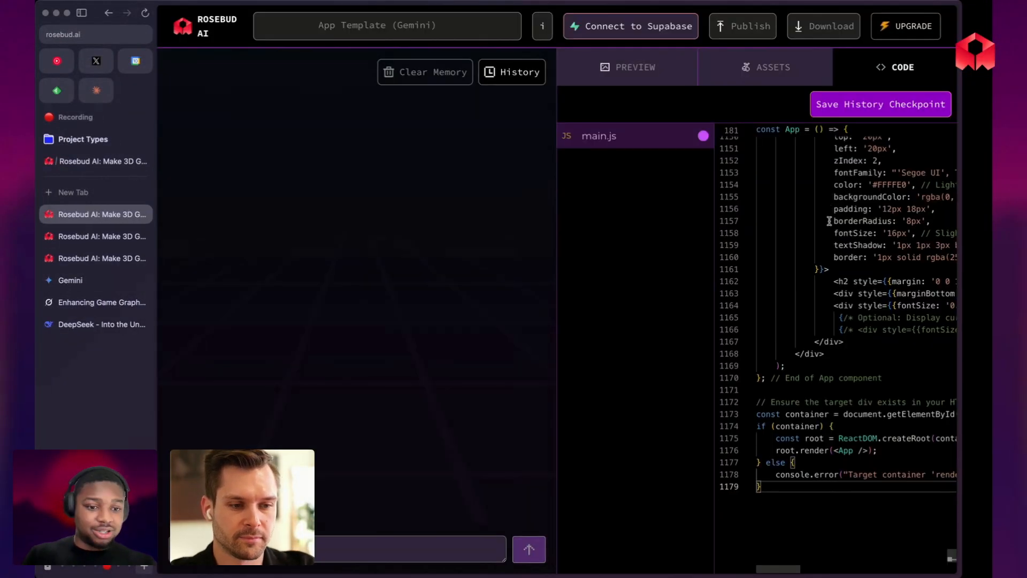
{"action": "left_click", "coordinate": [634, 67]}
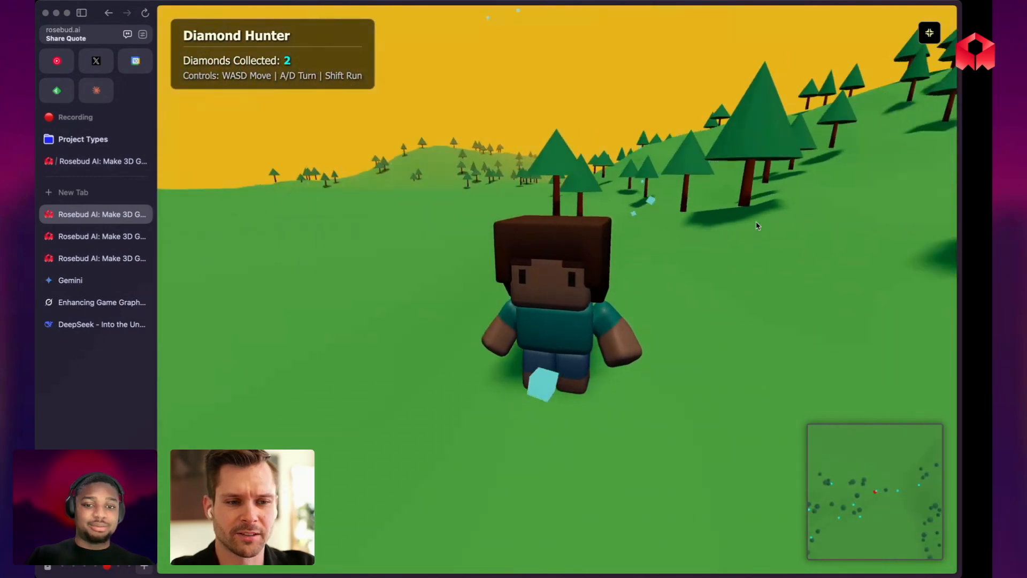
{"action": "key", "text": "w"}
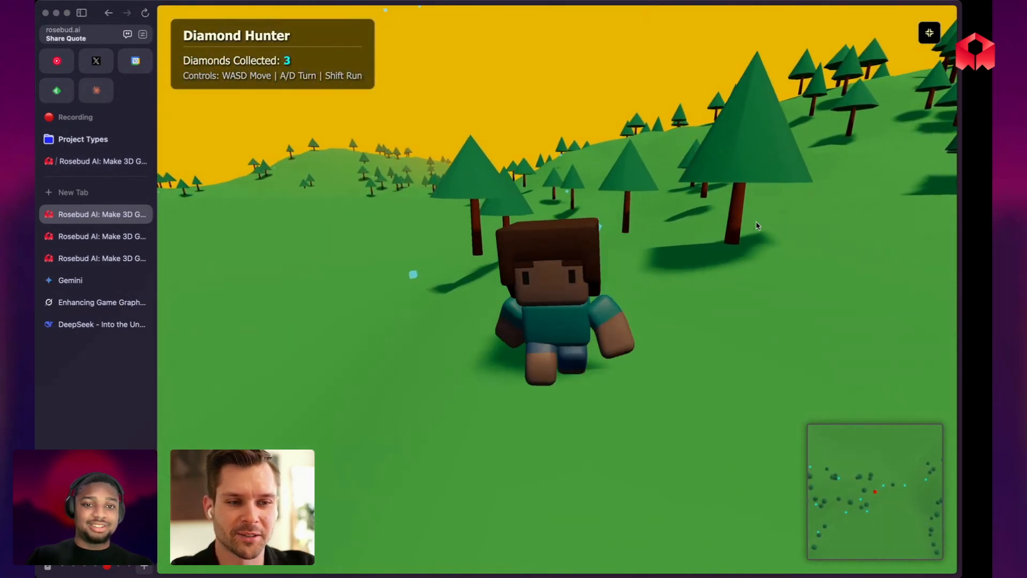
{"action": "key", "text": "w"}
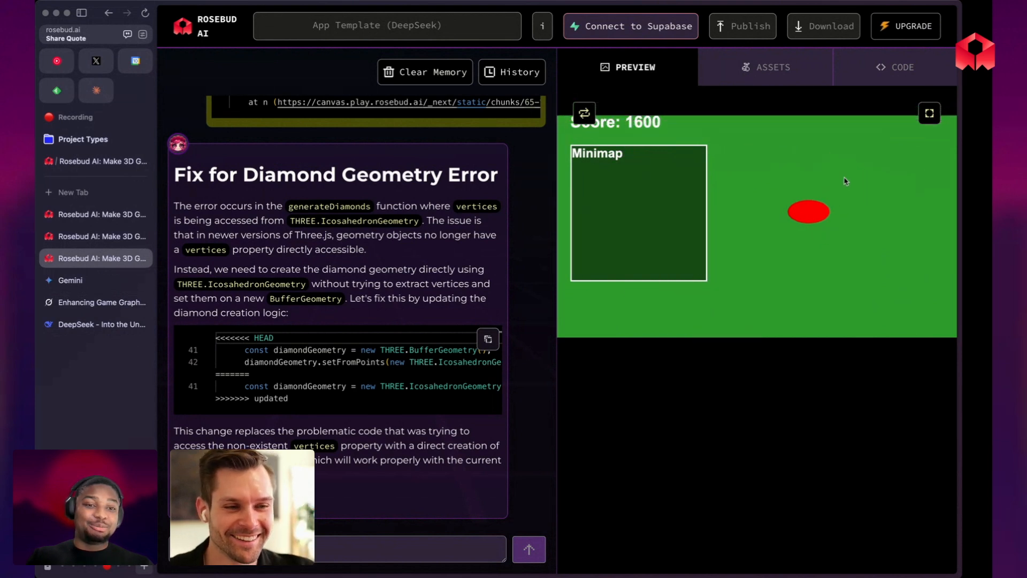
{"action": "mouse_move", "coordinate": [321, 193]}
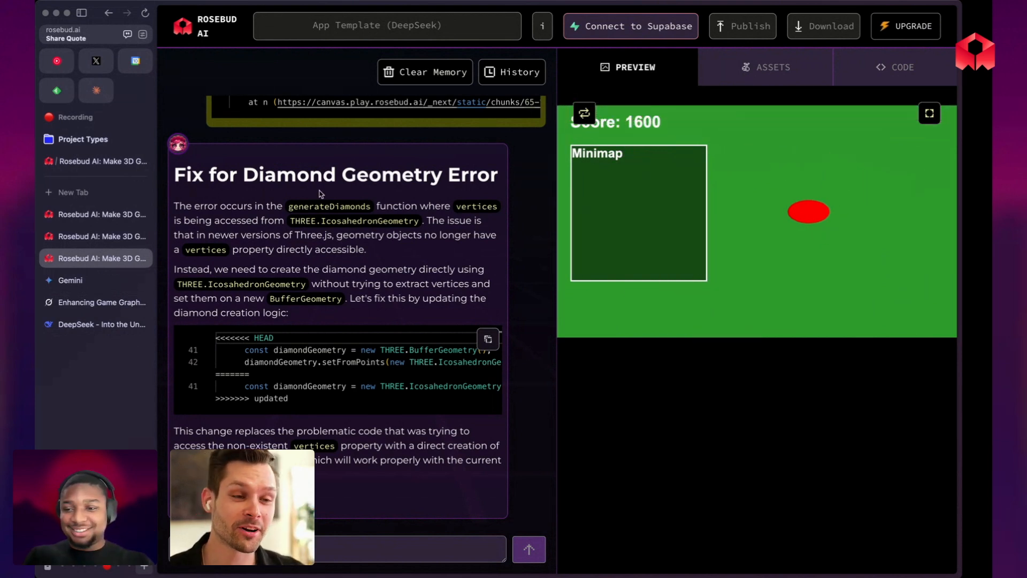
{"action": "mouse_move", "coordinate": [96, 324]}
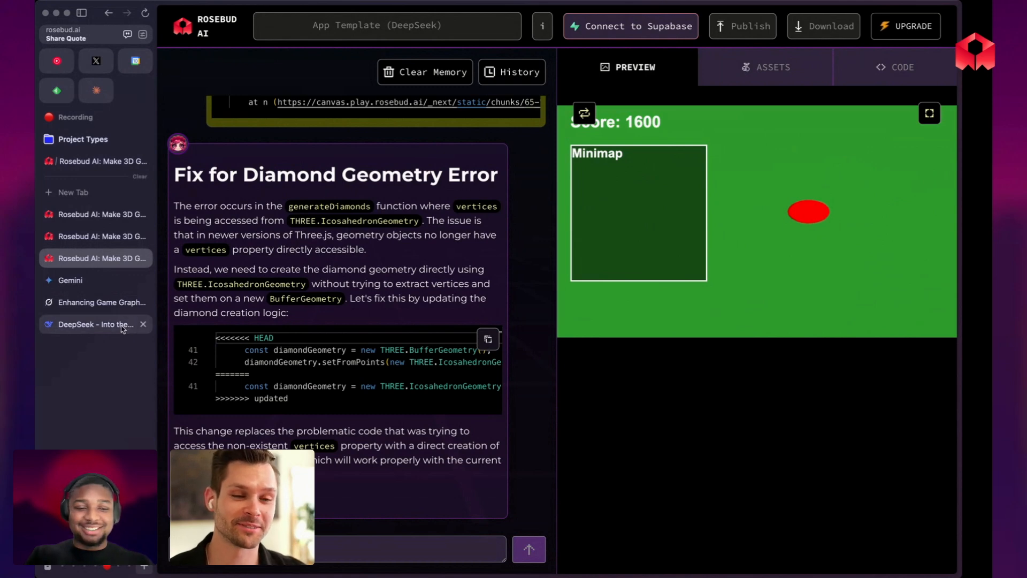
After viewing DeepSeek's 1600-score preview with minimap, switch to the DeepSeek chat.
{"action": "left_click", "coordinate": [96, 324]}
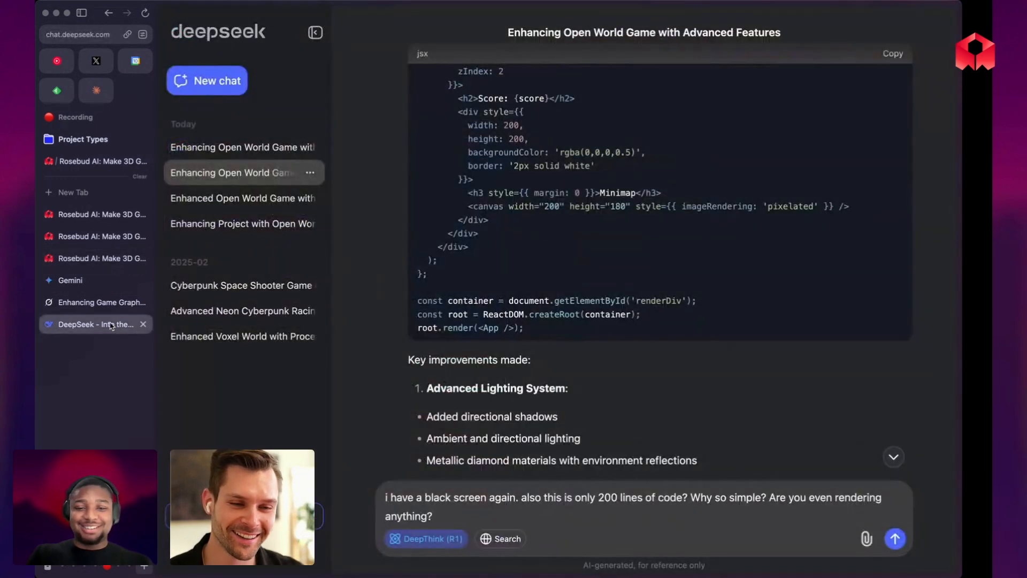
Type the complaint 'Right now the camera looks str…' about the black screen into DeepSeek.
{"action": "type", "text": "Right now the camera looks str"}
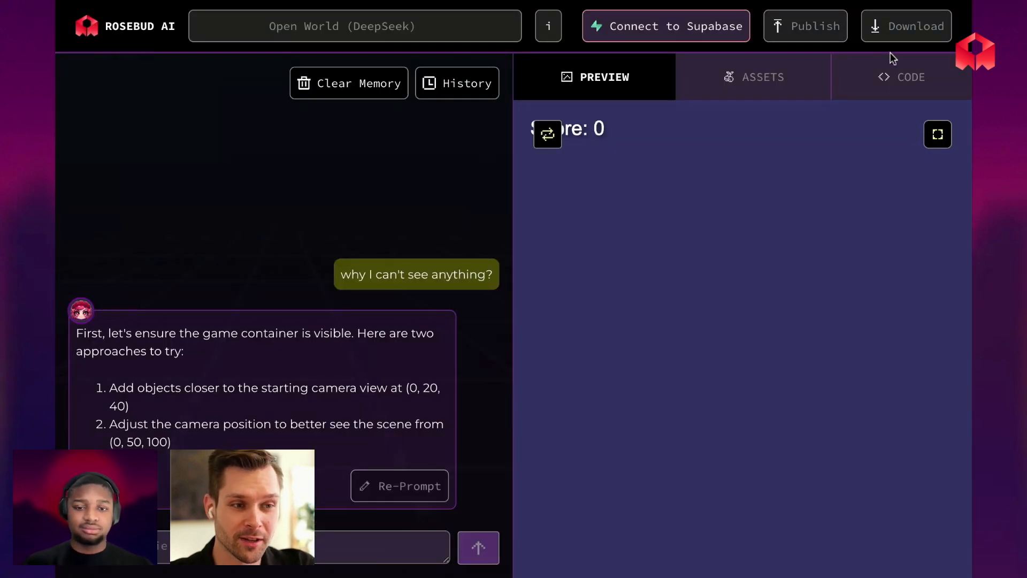
Play the DeepSeek game fullscreen to a score of 200, then exit to its code.
{"action": "left_click", "coordinate": [938, 134]}
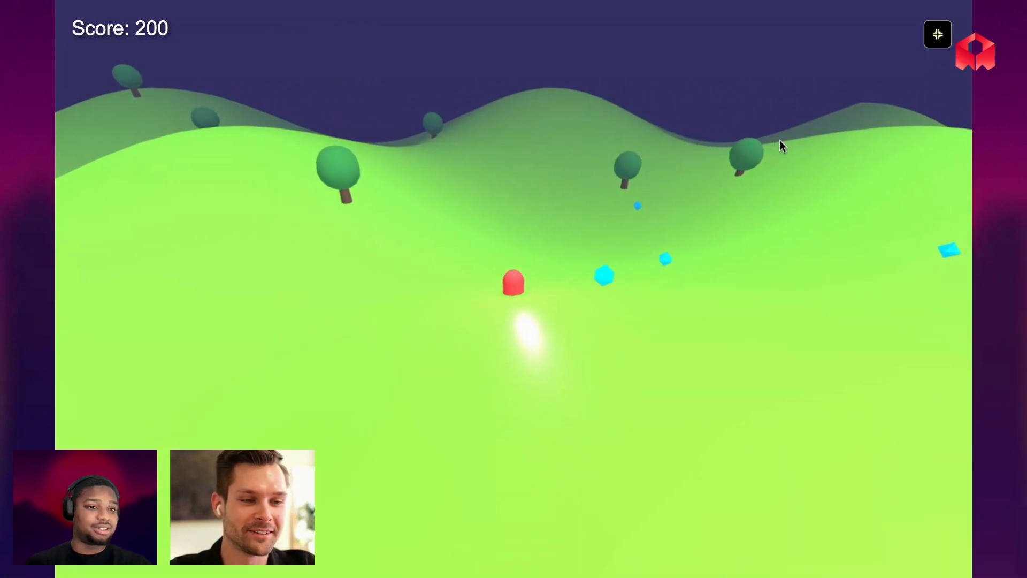
{"action": "left_click", "coordinate": [910, 77]}
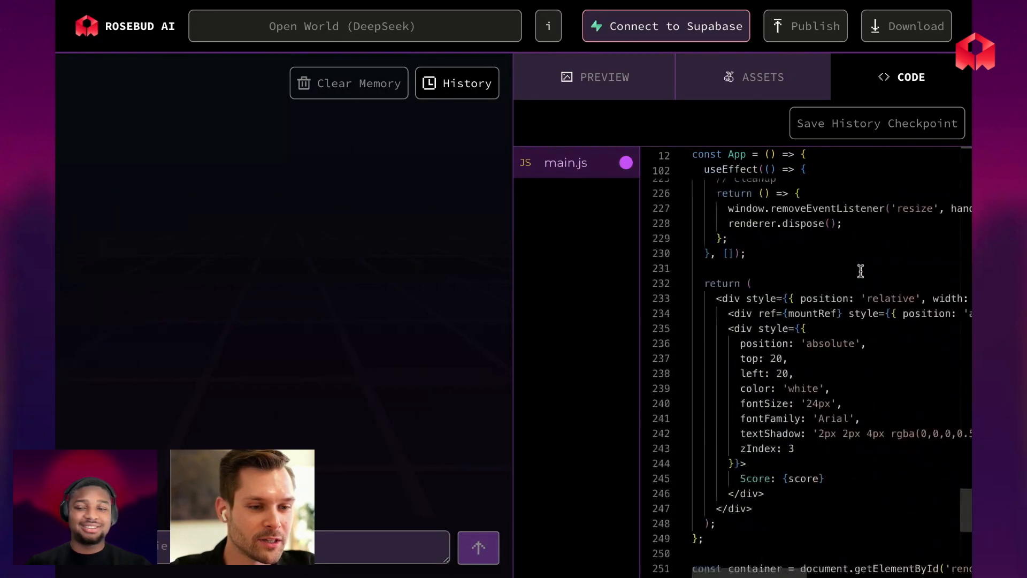
{"action": "left_click", "coordinate": [593, 76]}
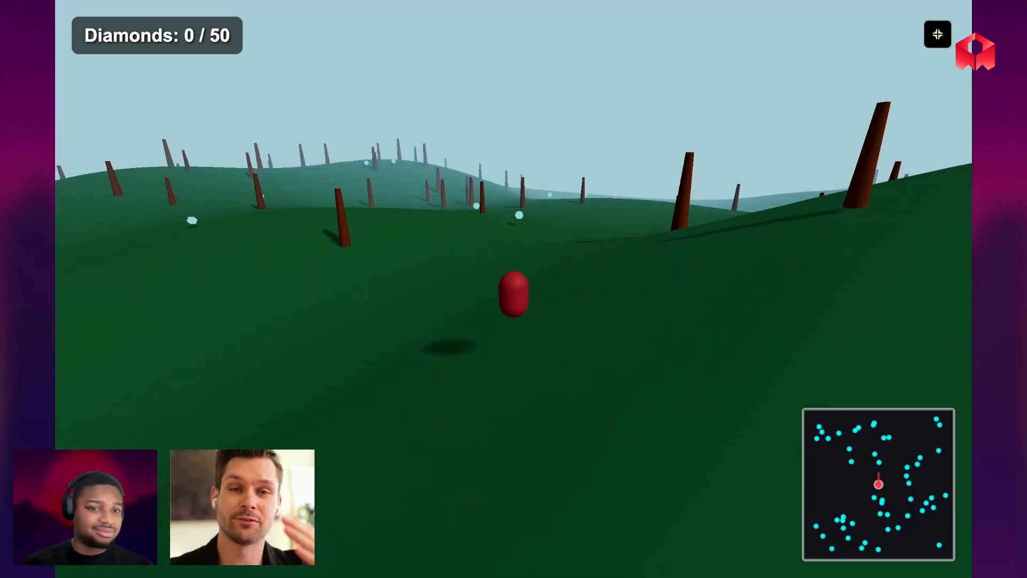
Exit to the code, then play Diamond Hunter fullscreen and collect two diamonds.
{"action": "left_click", "coordinate": [907, 76]}
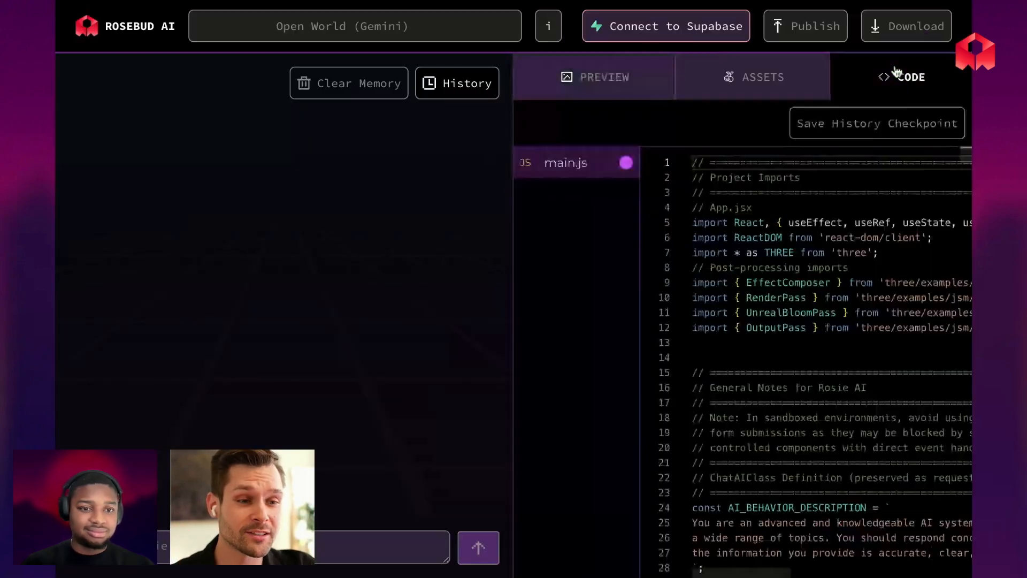
{"action": "left_click", "coordinate": [593, 77]}
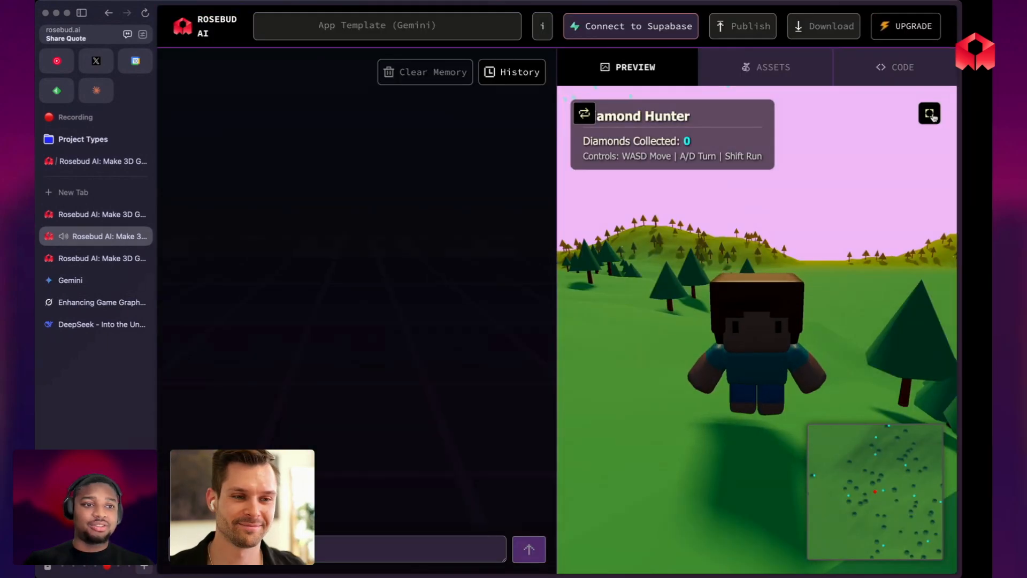
{"action": "left_click", "coordinate": [929, 113]}
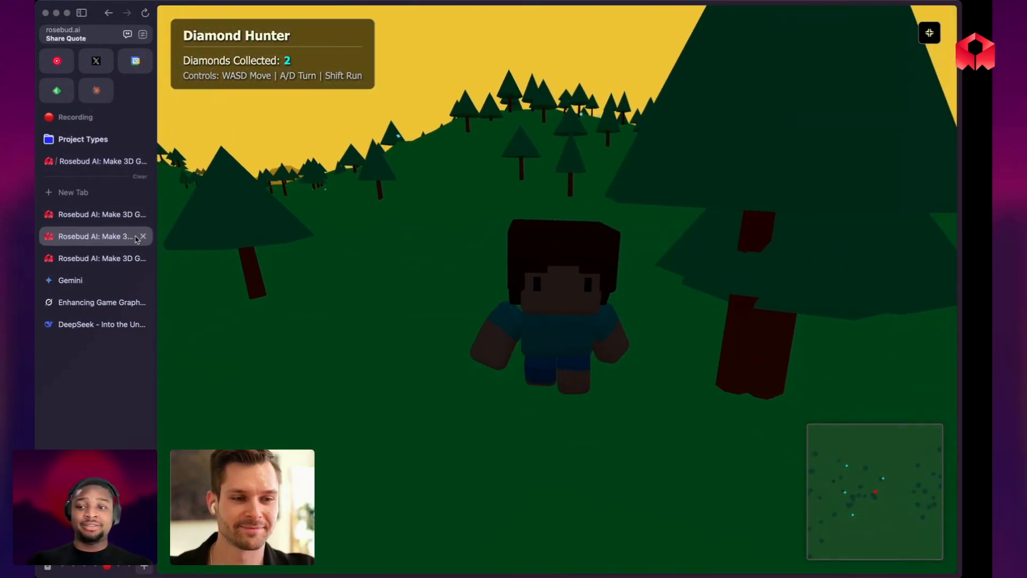
Check the App Template (DeepSeek) game at score 300, then expand it fullscreen.
{"action": "left_click", "coordinate": [95, 257]}
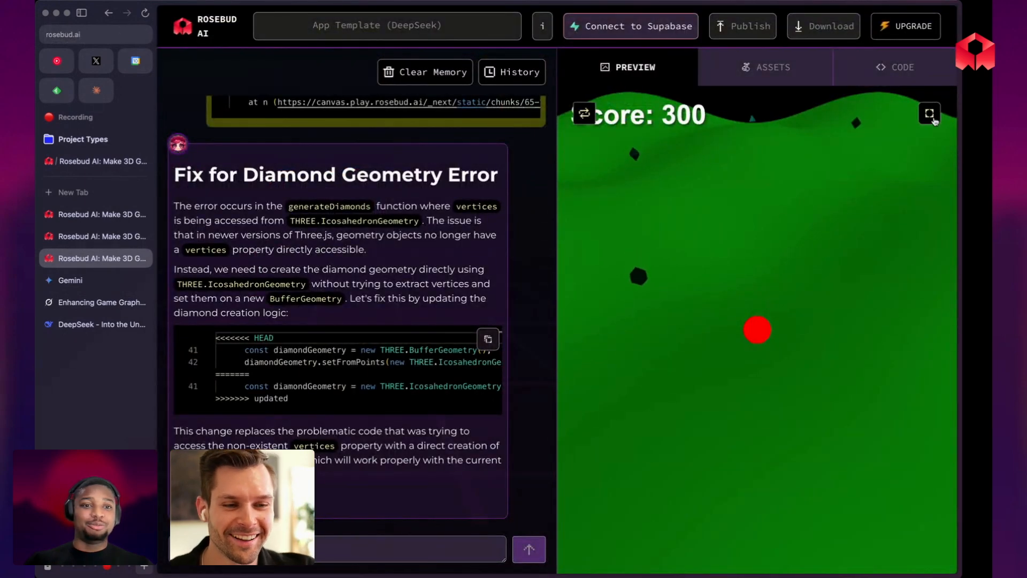
{"action": "left_click", "coordinate": [930, 113]}
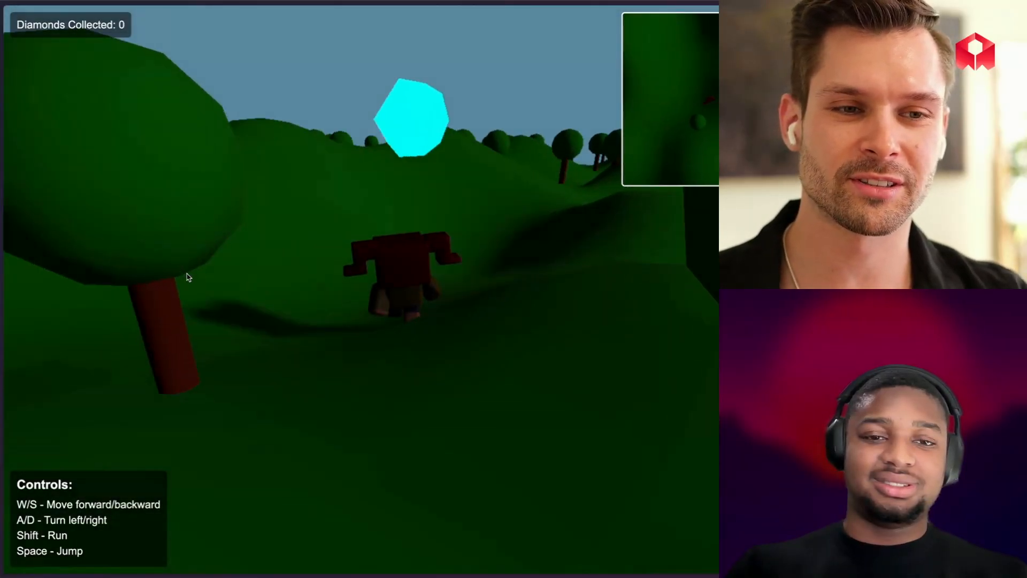
Walk the blocky character with W across the forested hills toward the glowing diamonds.
{"action": "key", "text": "w"}
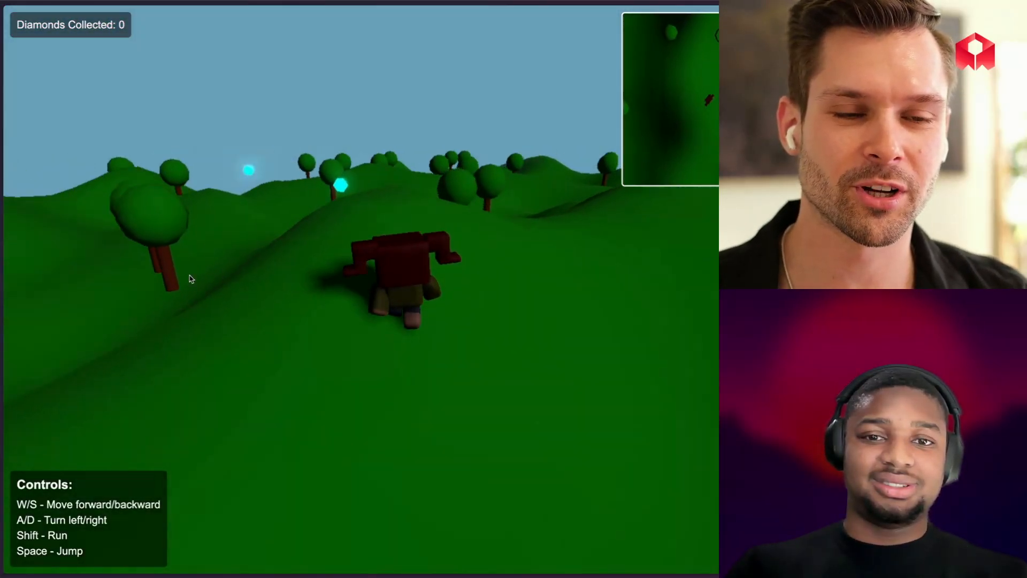
{"action": "key", "text": "w"}
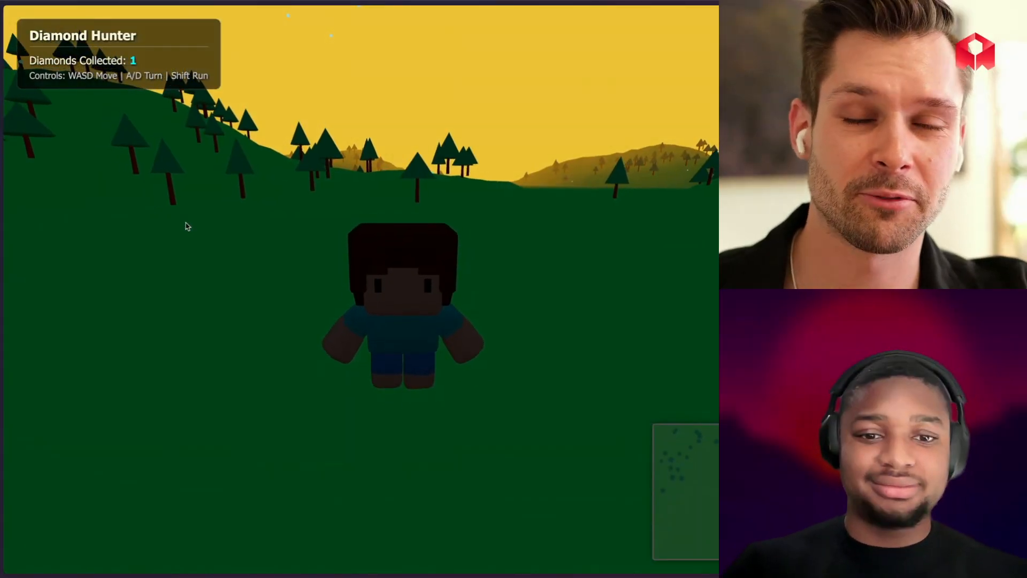
Walk the blocky character forward through the pine trees to collect a second diamond.
{"action": "key", "text": "w"}
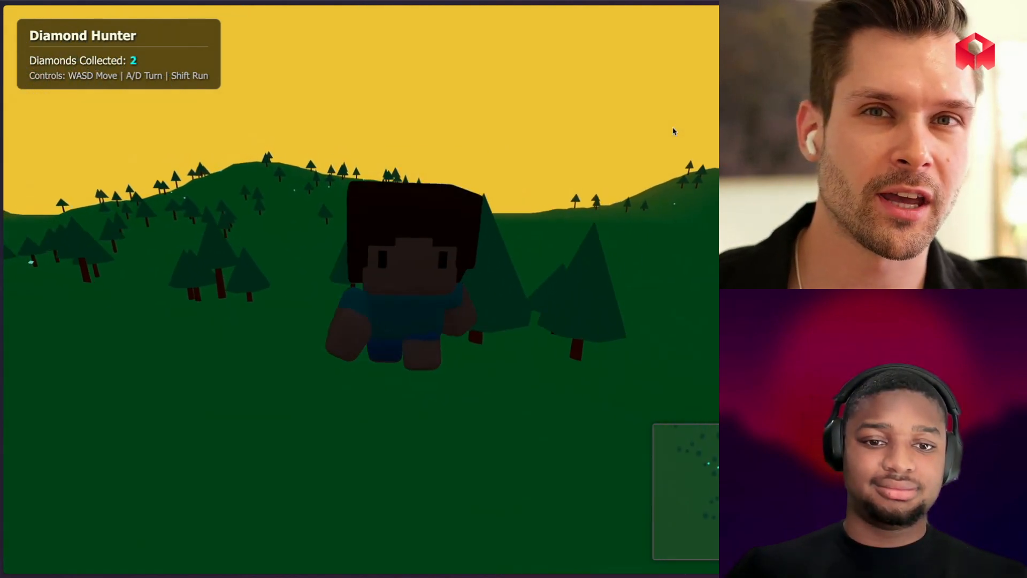
{"action": "key", "text": "w"}
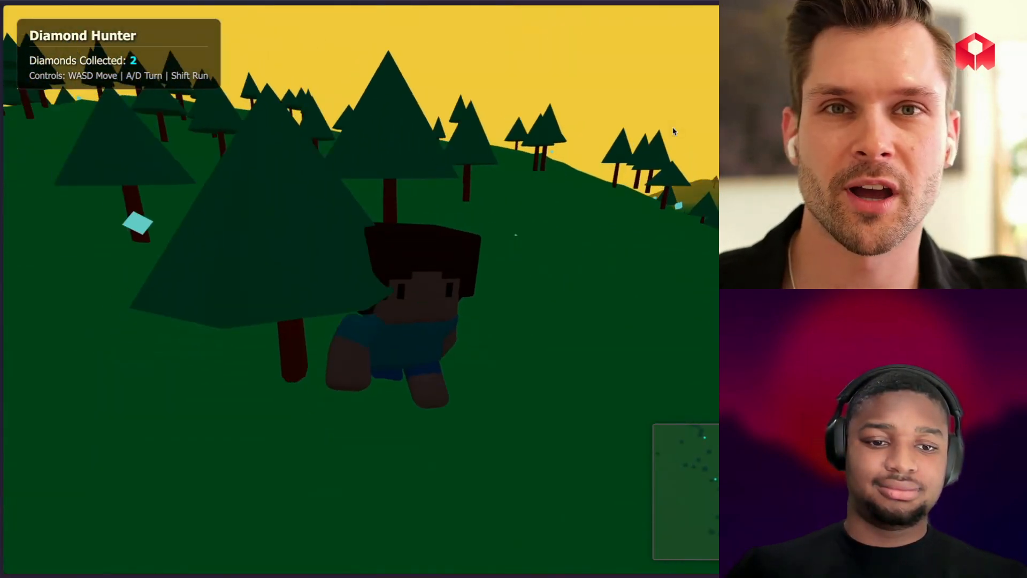